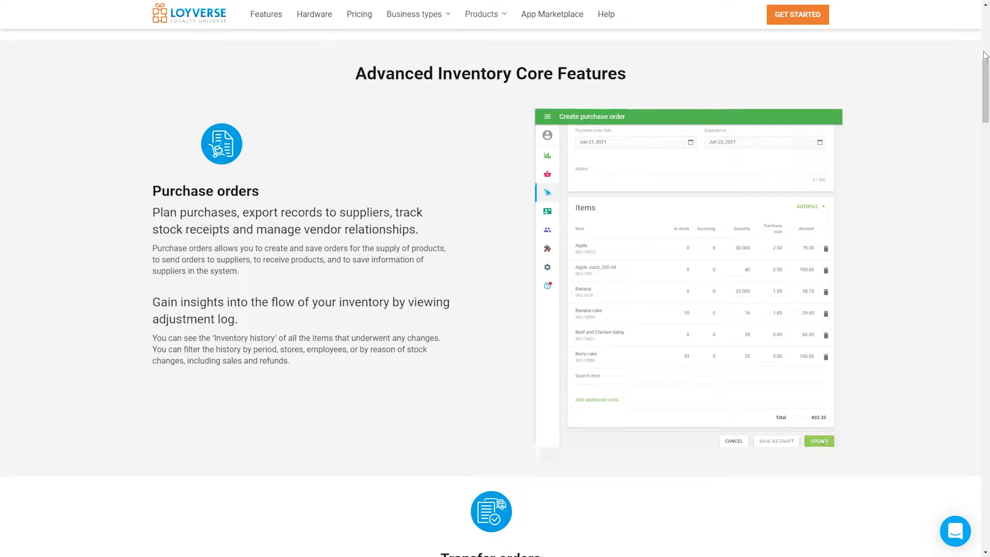
Step: Reach a blank Add supplier form via Inventory management > Suppliers
left_click(818, 441)
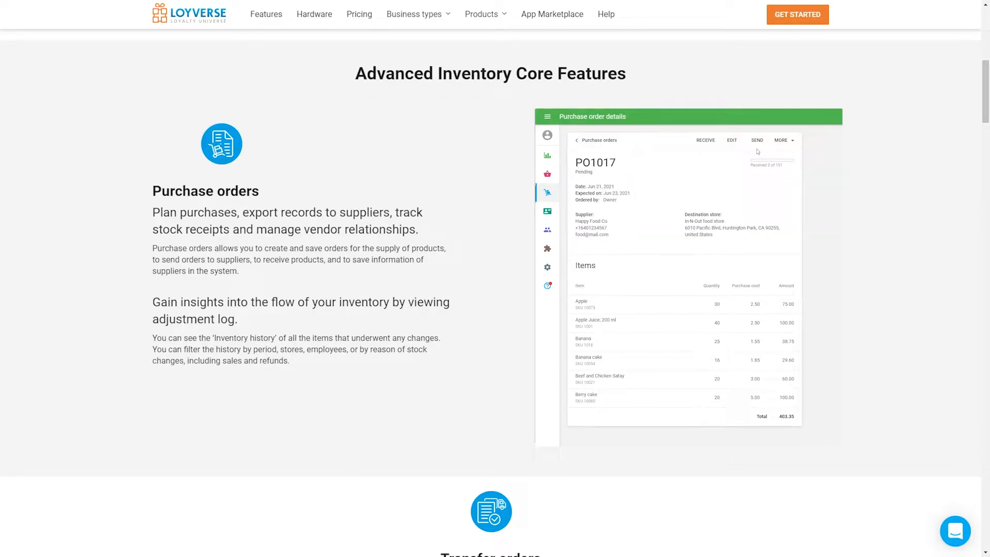
left_click(755, 141)
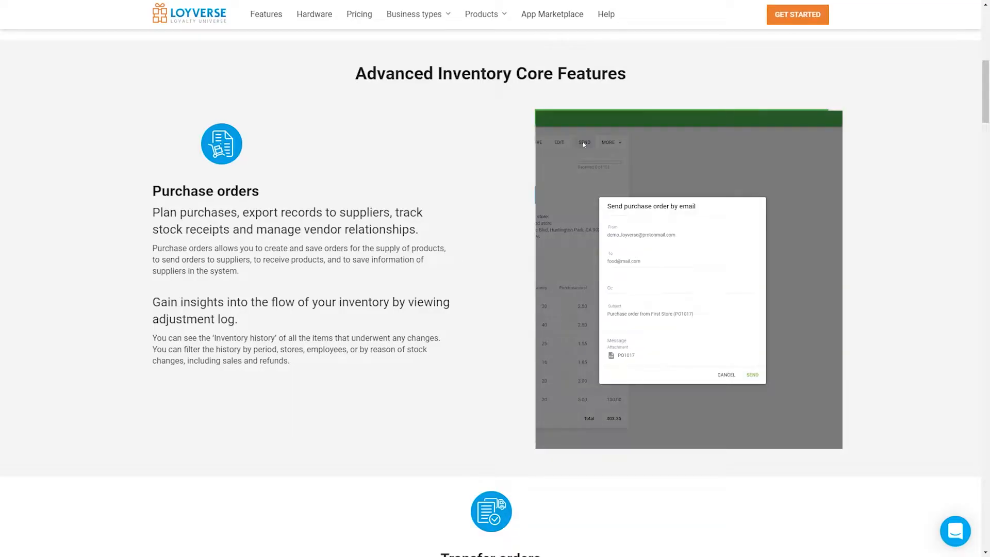
left_click(726, 374)
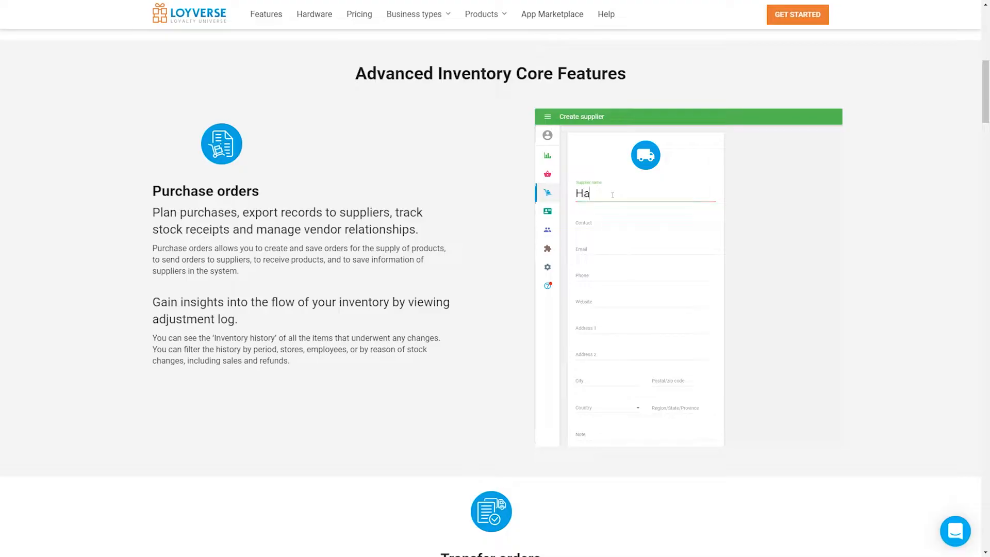
type("ppy Food Co")
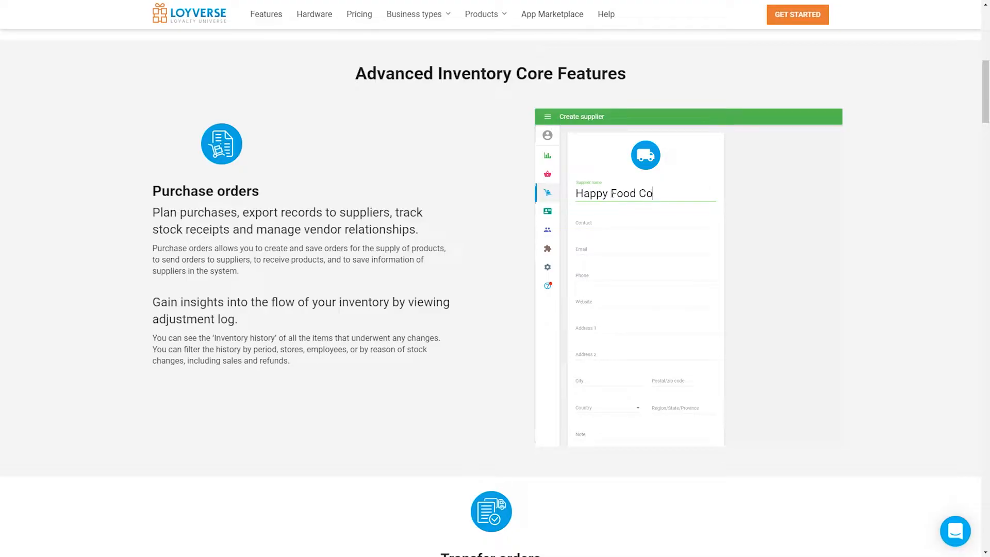
type(".")
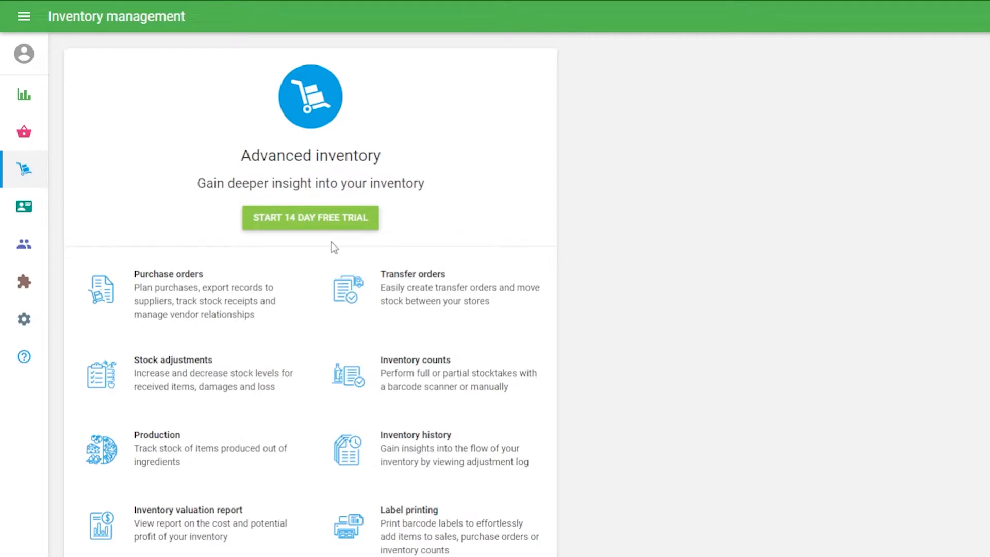
left_click(310, 218)
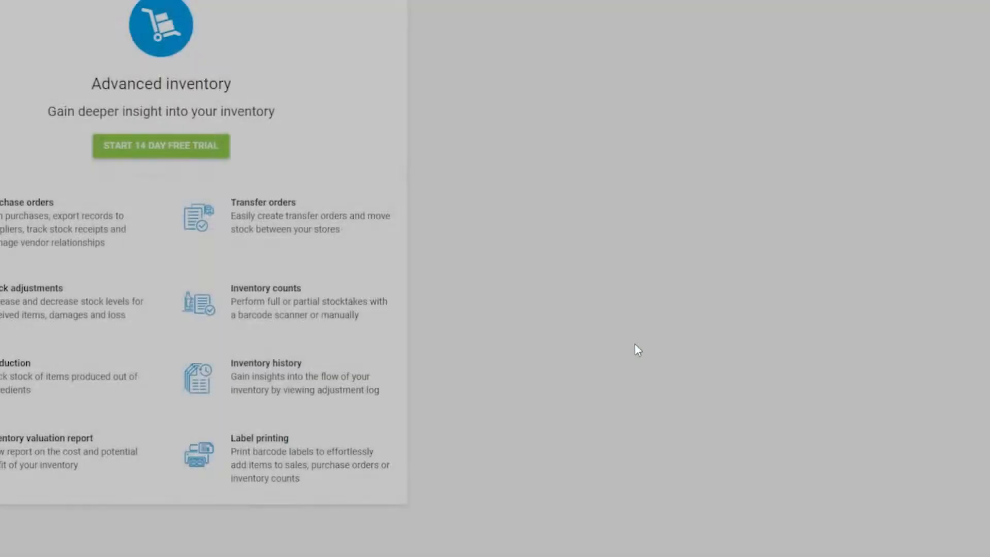
left_click(26, 182)
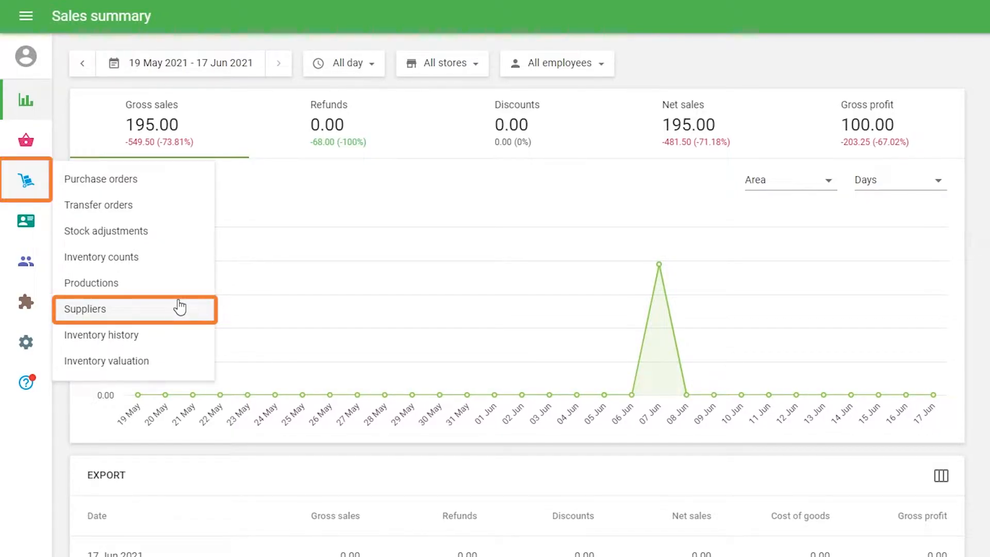
left_click(84, 308)
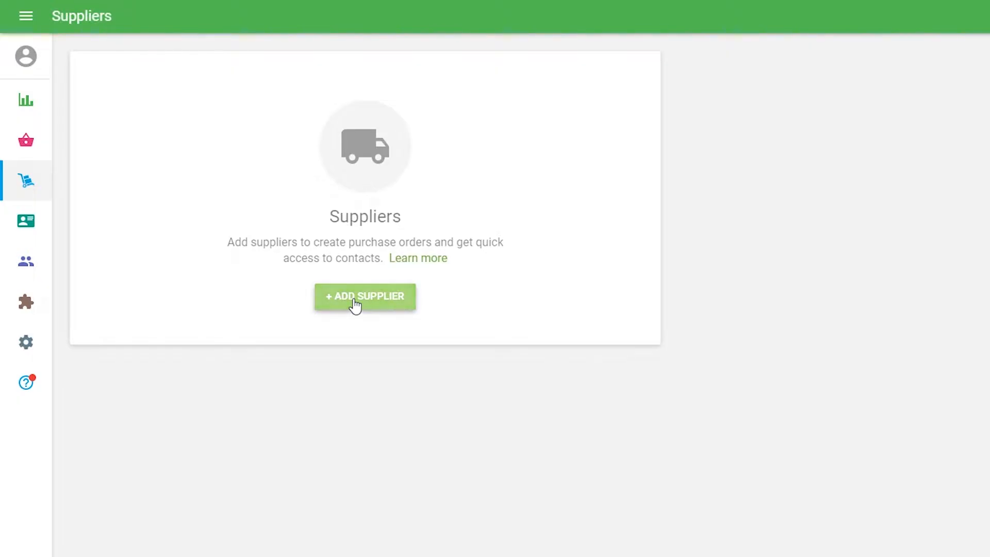
left_click(364, 296)
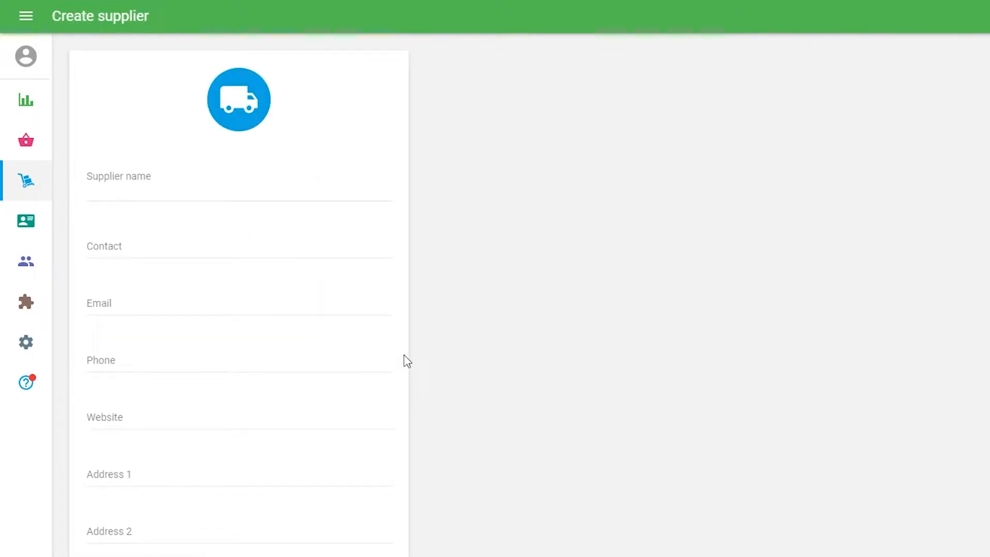
type("Happ")
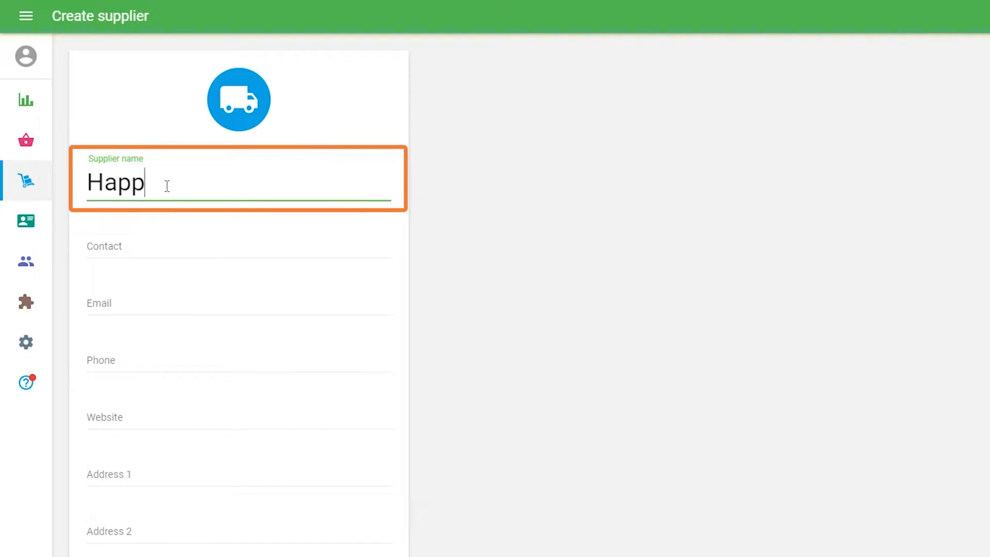
type("y Food Co.")
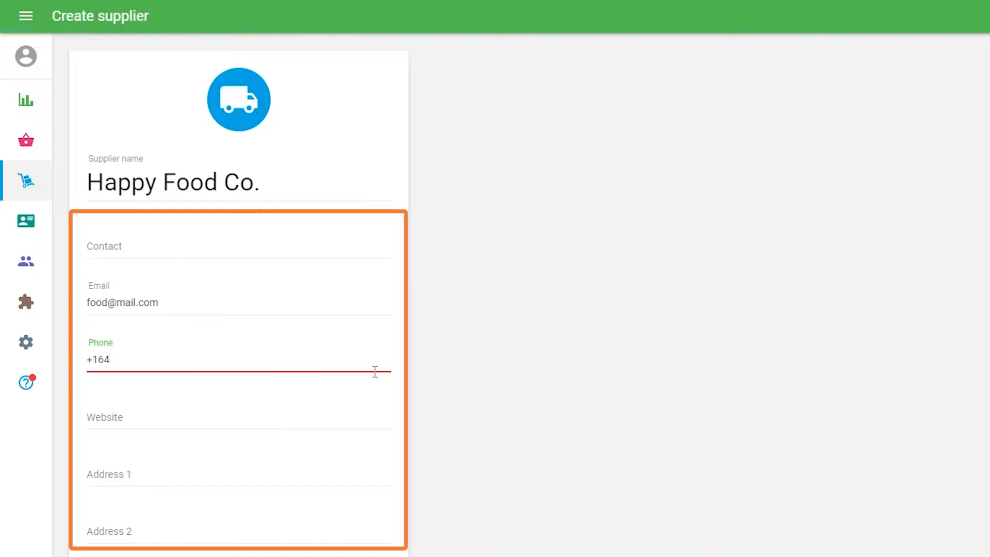
type("01234567")
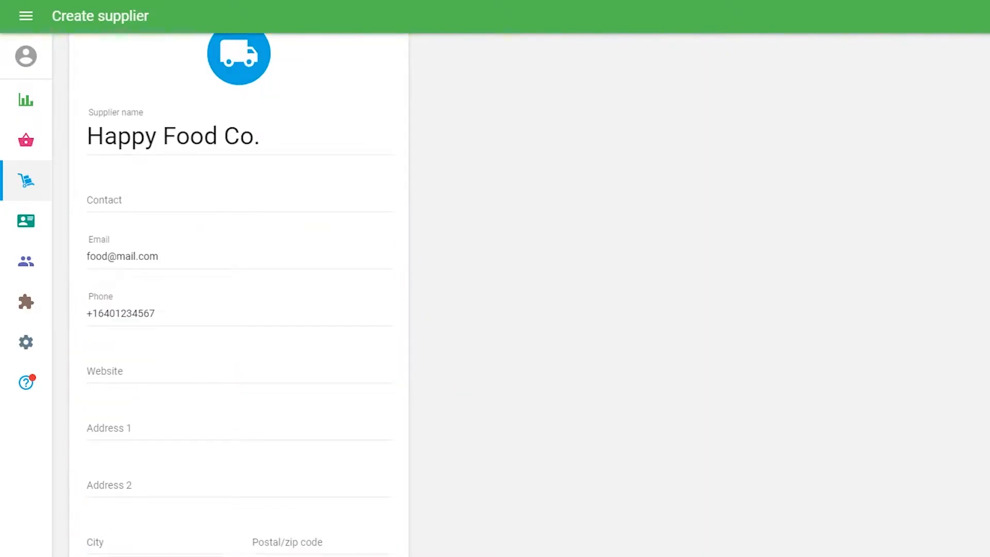
scroll("down", 3)
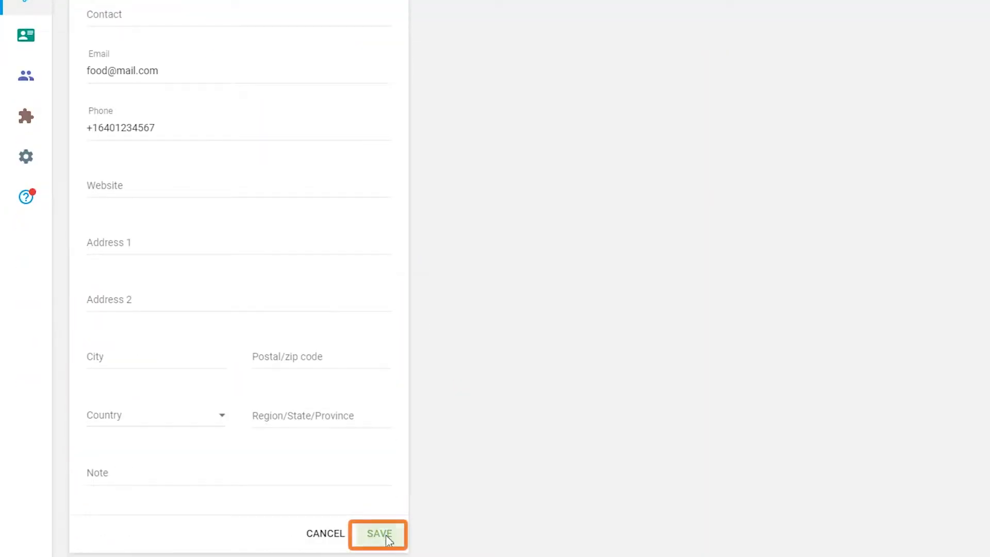
left_click(379, 534)
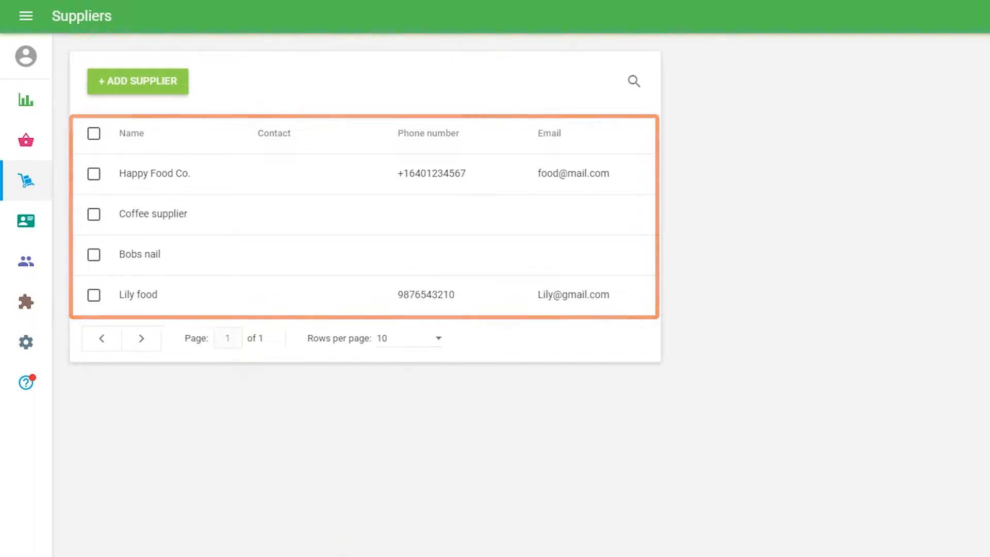
Step: Start a new empty purchase order from Inventory management > Purchase orders
left_click(24, 180)
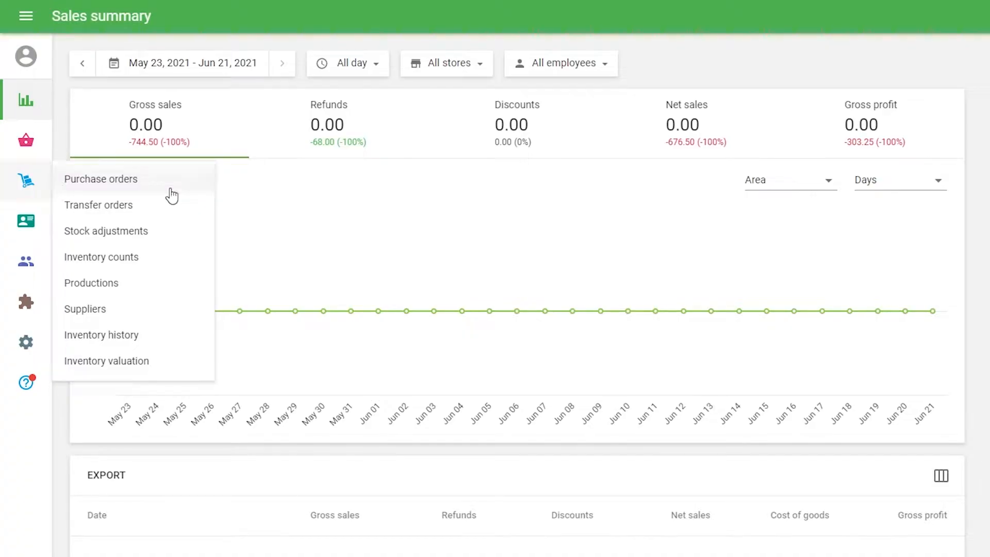
left_click(100, 178)
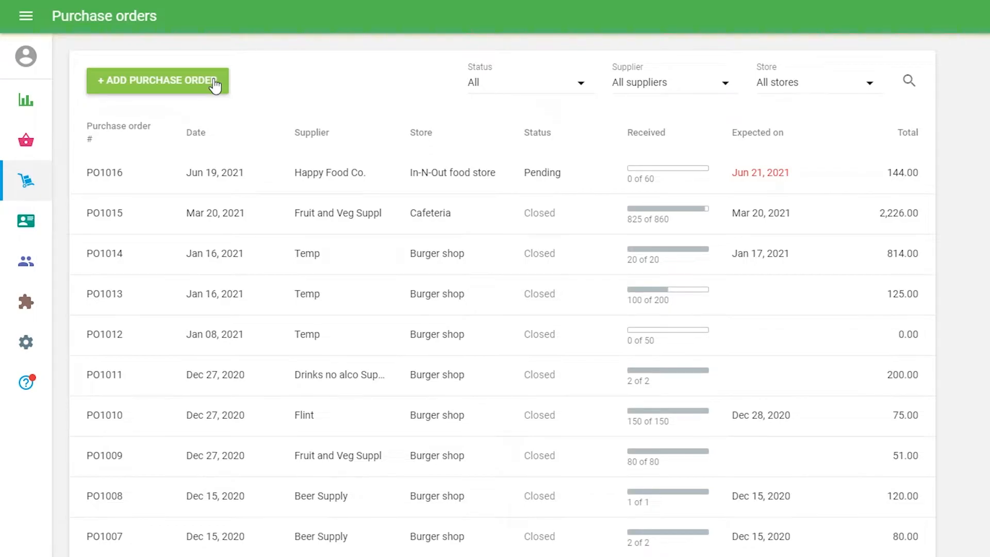
left_click(157, 81)
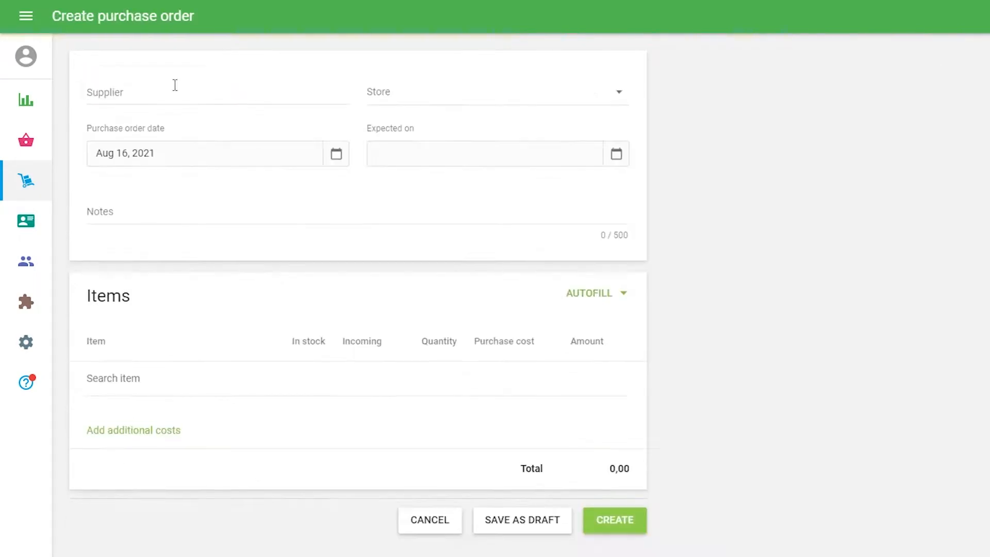
mouse_move(646, 128)
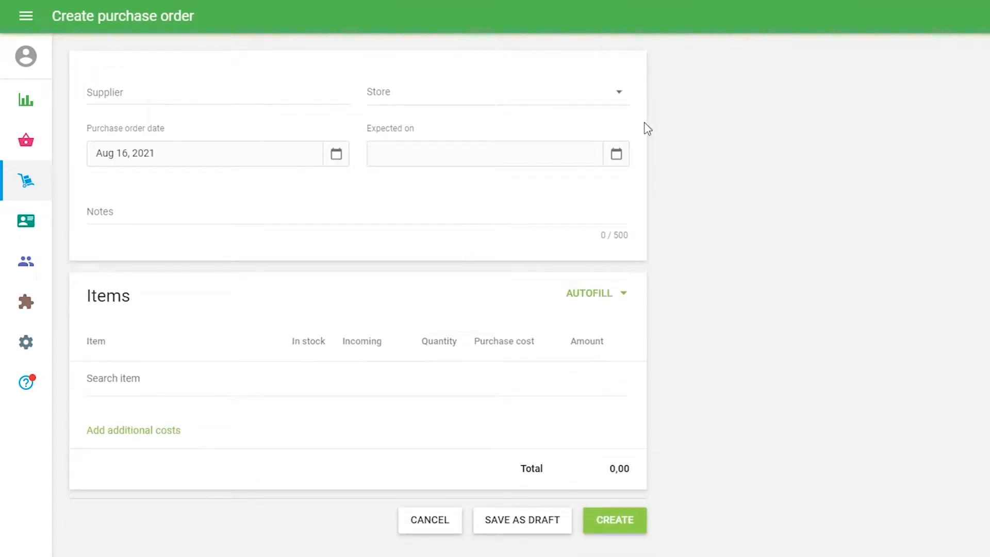
mouse_move(617, 104)
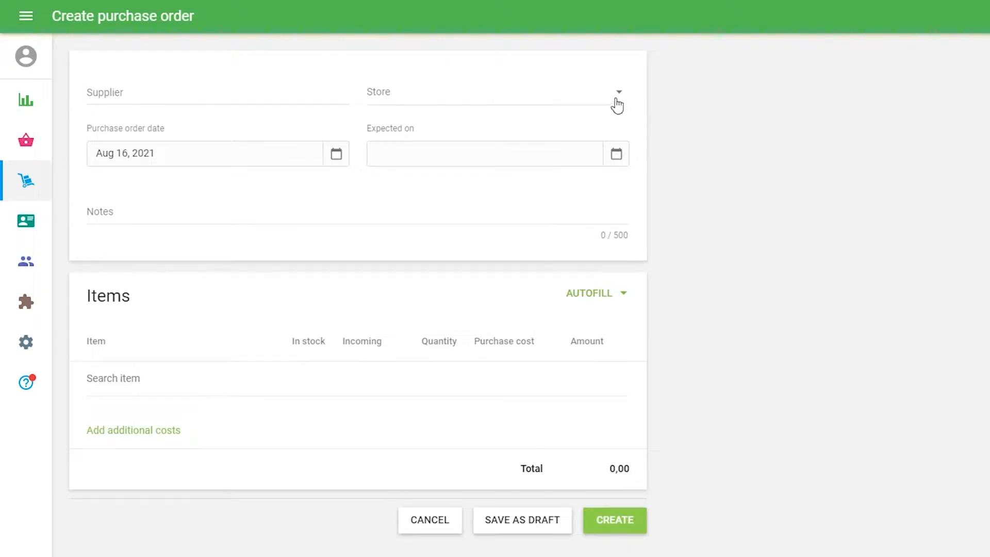
Step: Set the order's store to Burger shop and its supplier to Happy Food Co
left_click(618, 91)
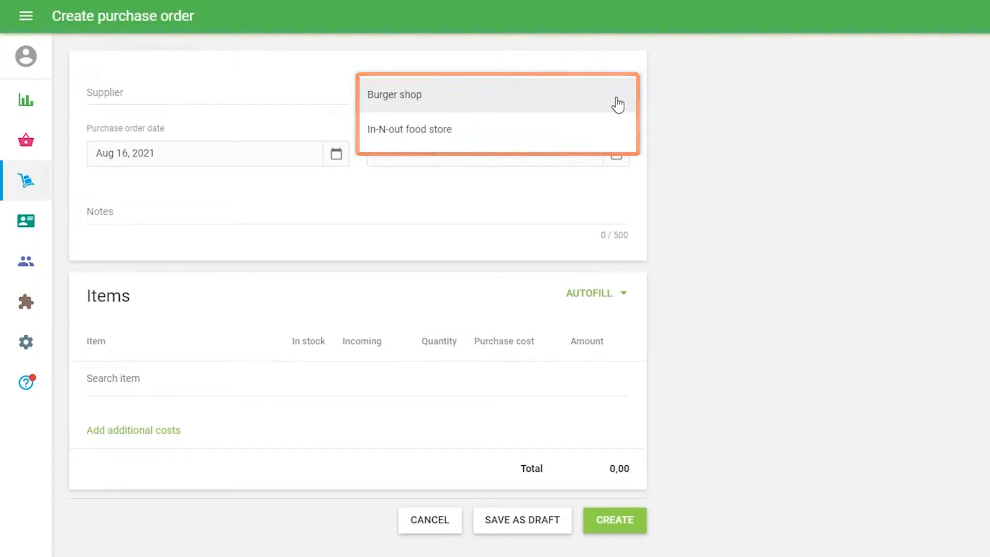
left_click(394, 94)
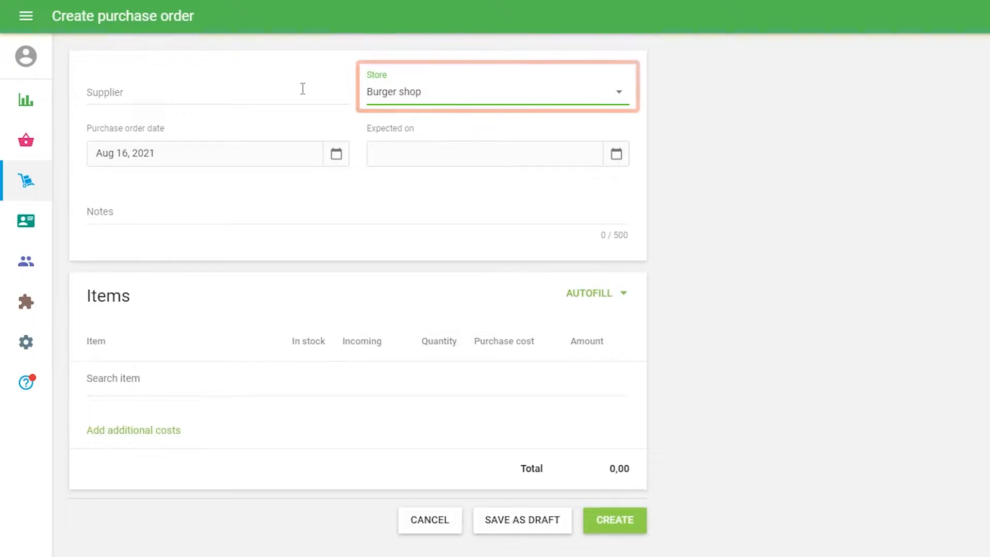
left_click(215, 92)
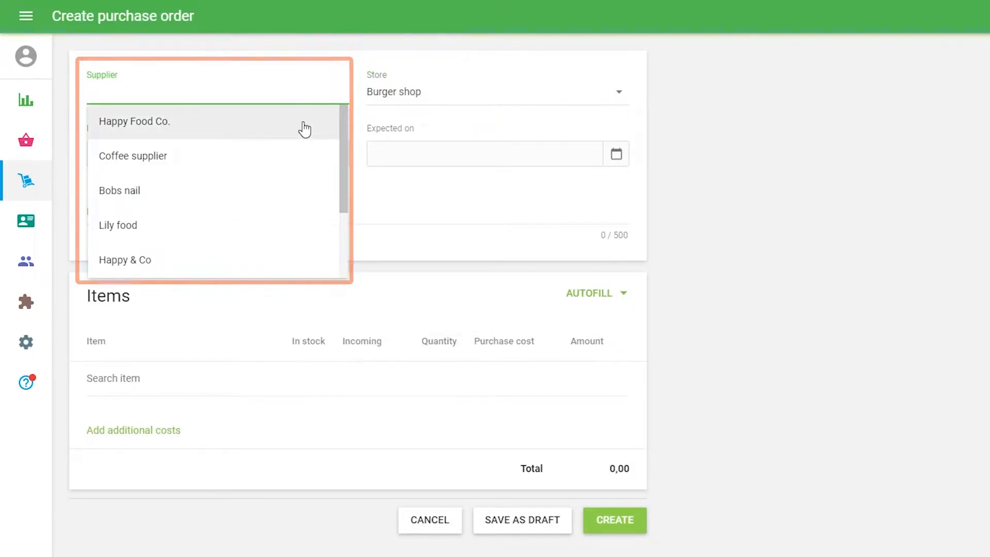
left_click(134, 122)
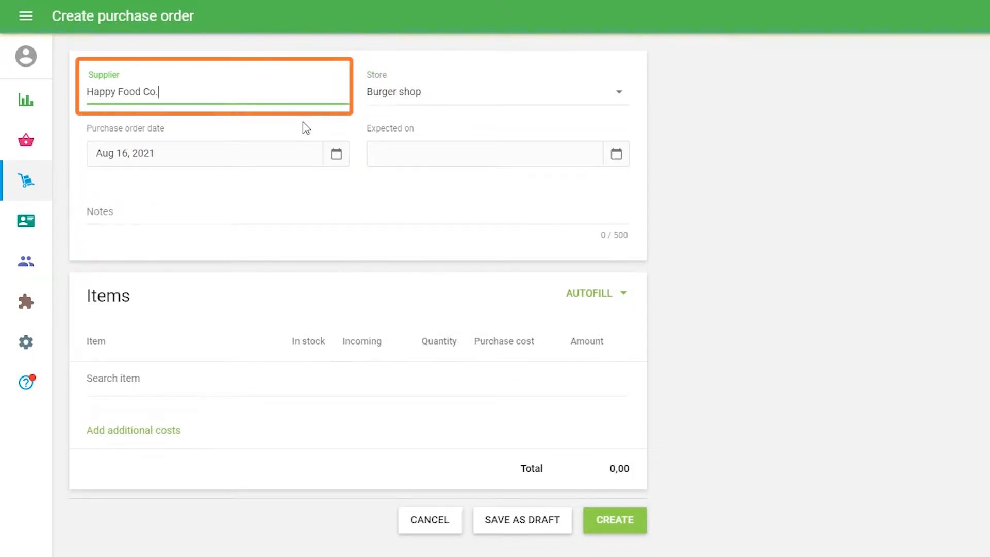
mouse_move(336, 156)
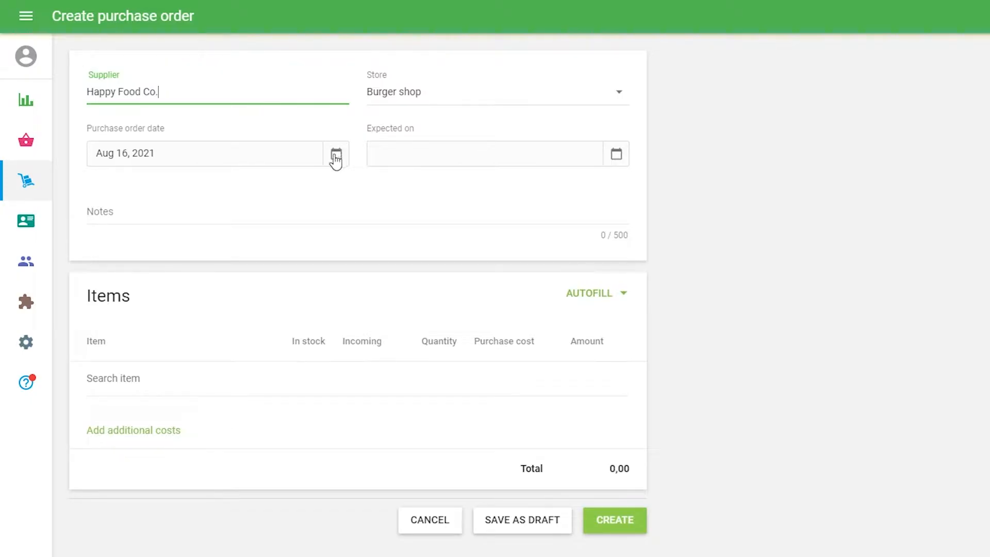
Step: Keep order date Aug 16, 2021, expect it Aug 17, 2021, and note 'Special order'
left_click(336, 153)
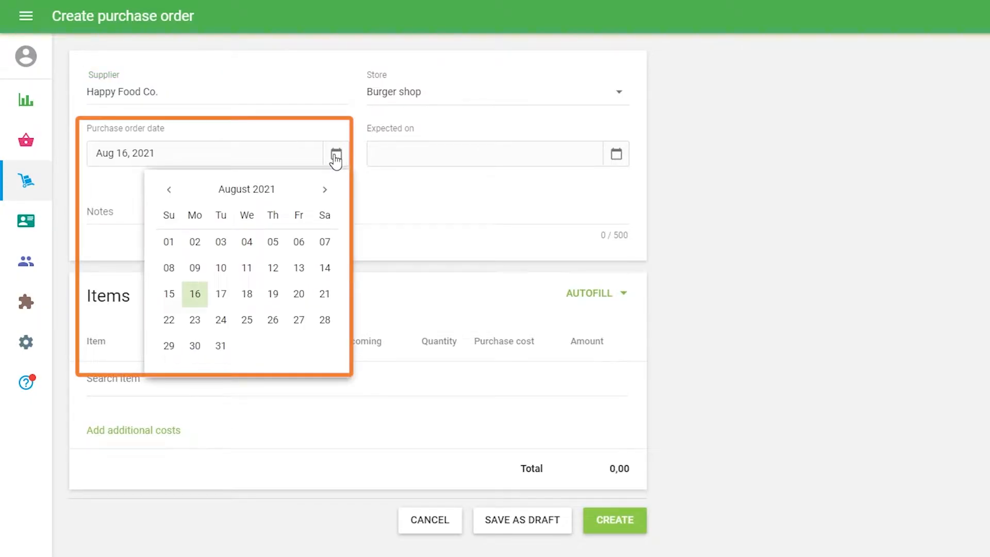
mouse_move(196, 277)
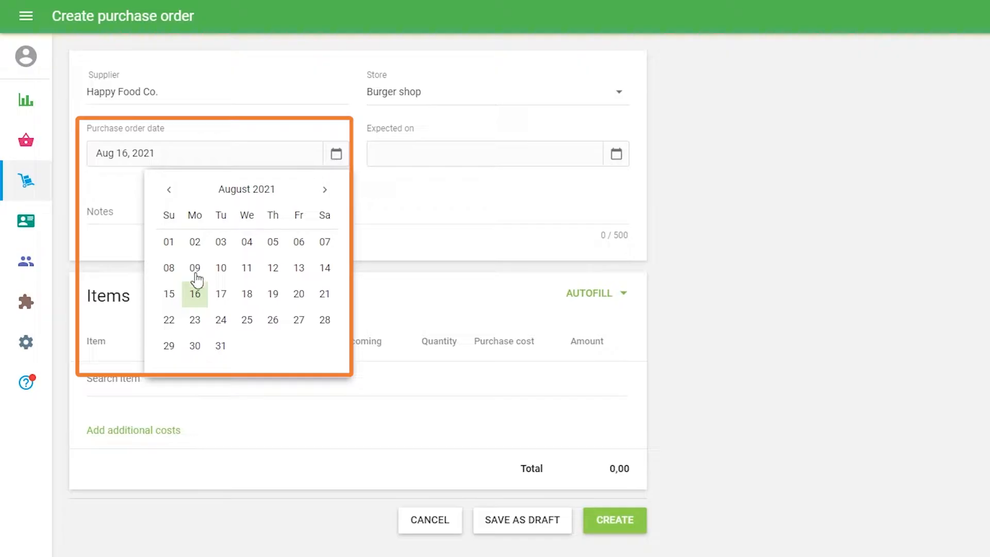
left_click(195, 293)
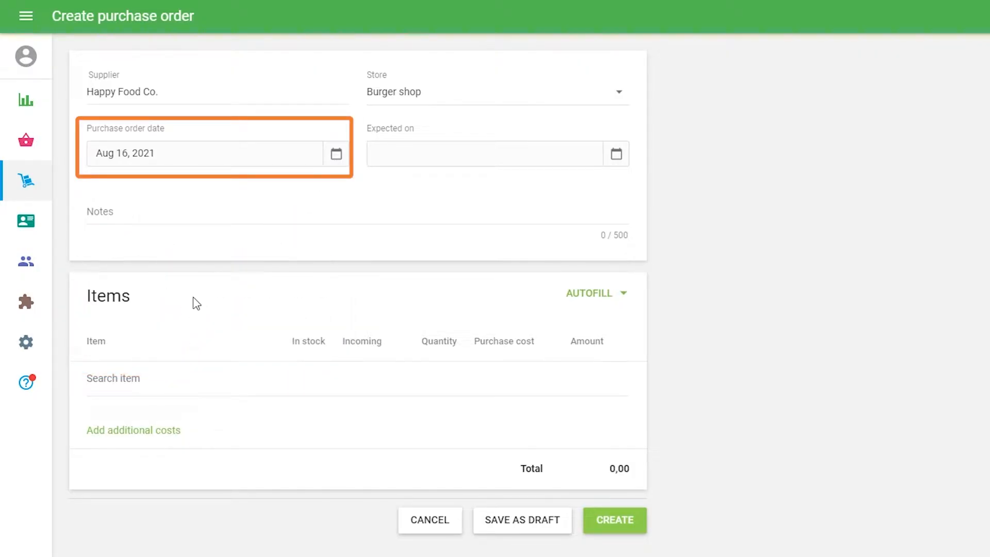
left_click(616, 154)
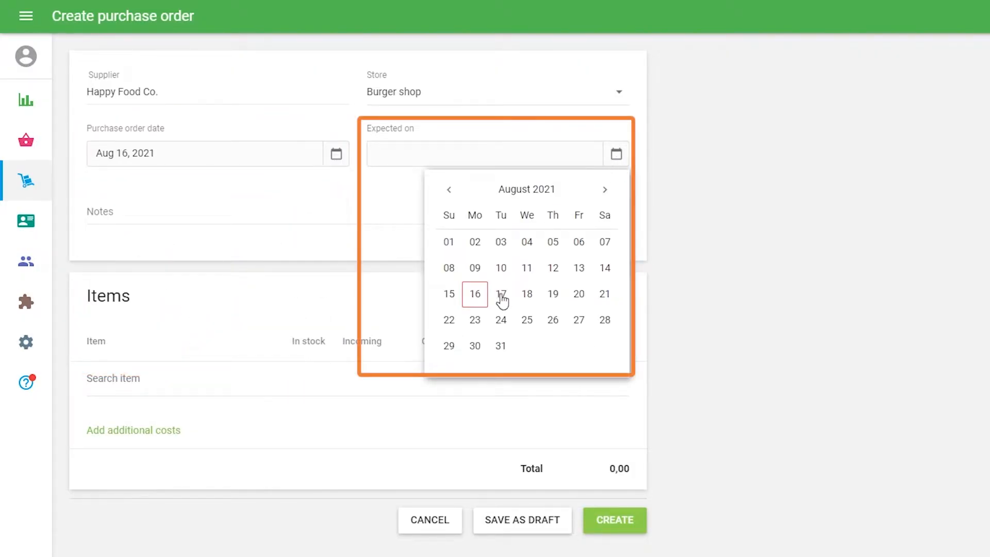
left_click(501, 294)
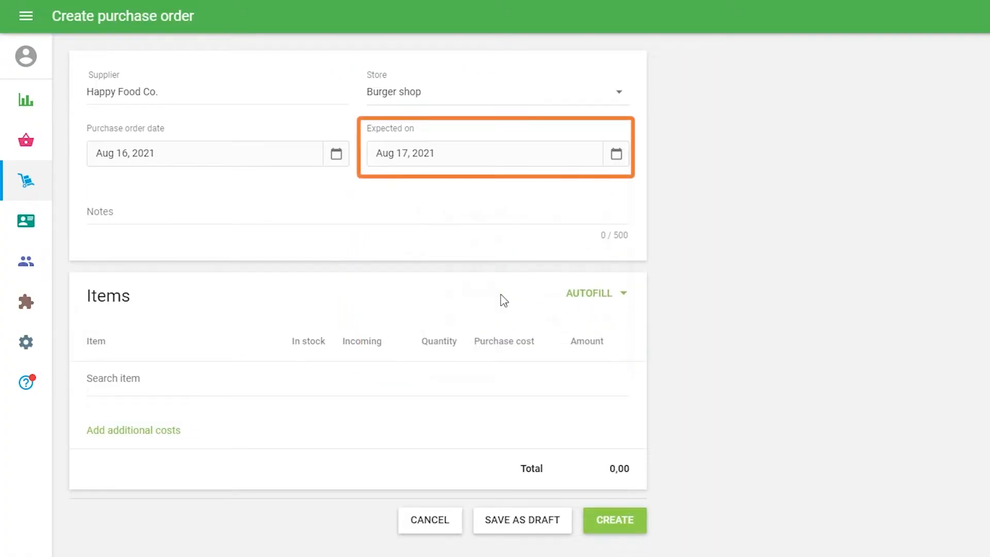
type("Speci")
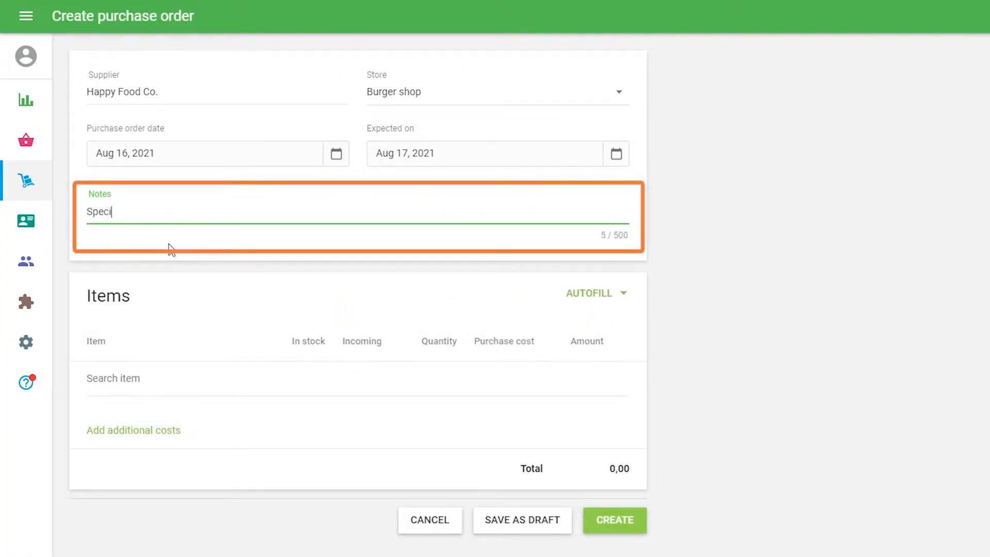
type("al order")
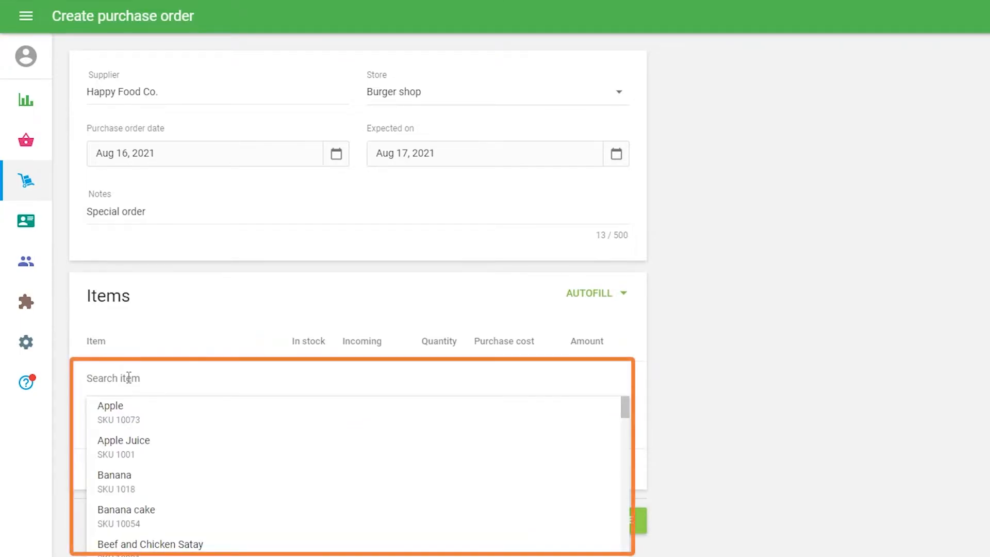
Step: Add 25 Apple at 2,40, 30 Banana at 2,00 and 18 Banana cake at 3,00, totalling 174,00
type("Appl")
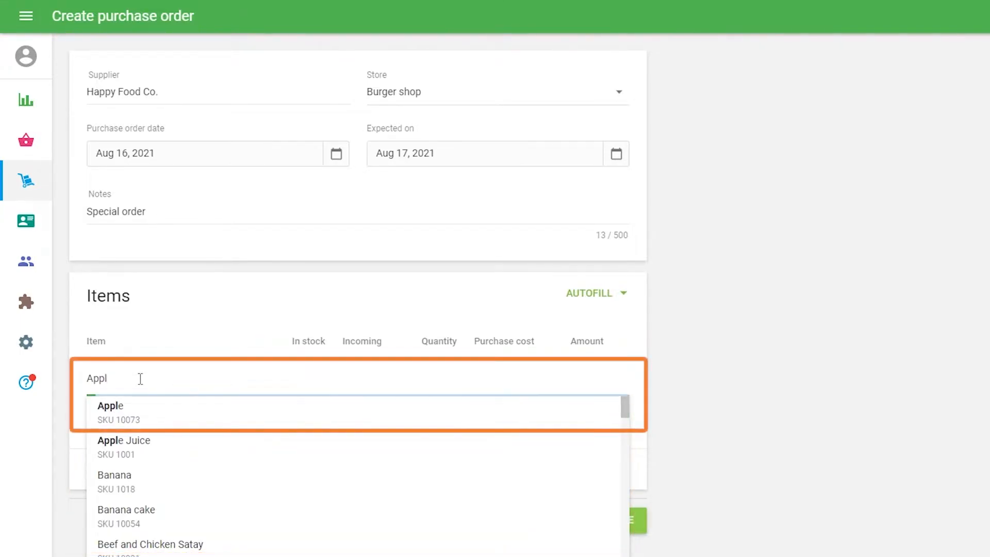
type("10073")
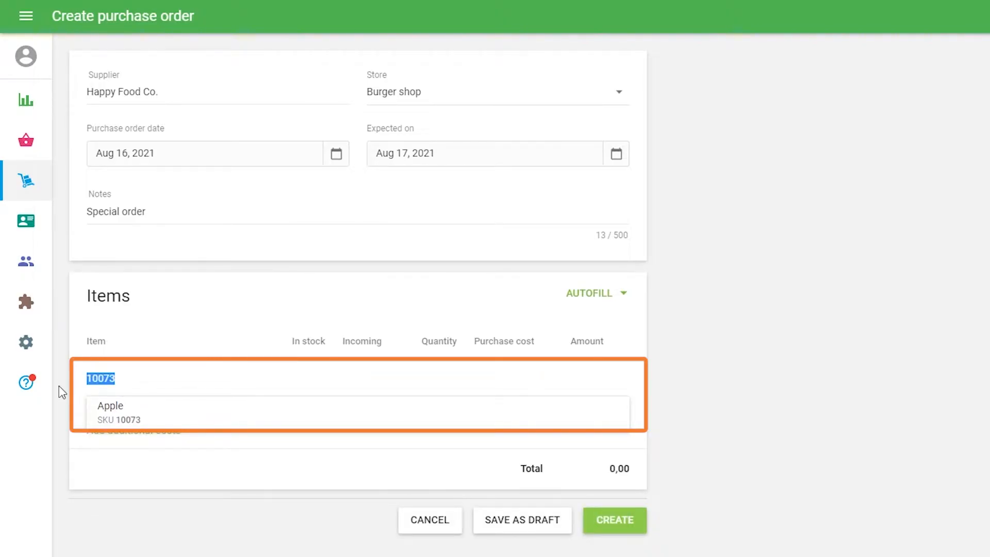
type("987654321")
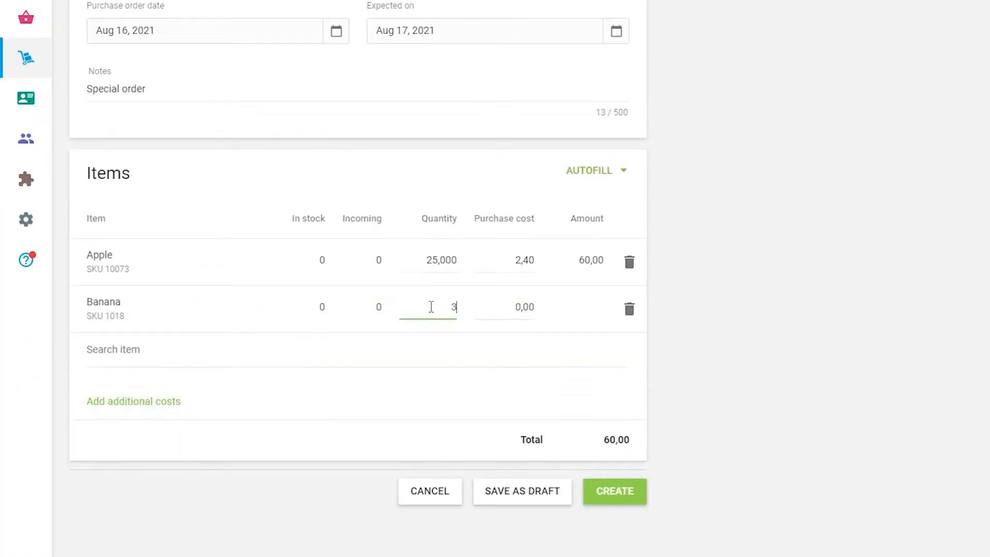
type("2")
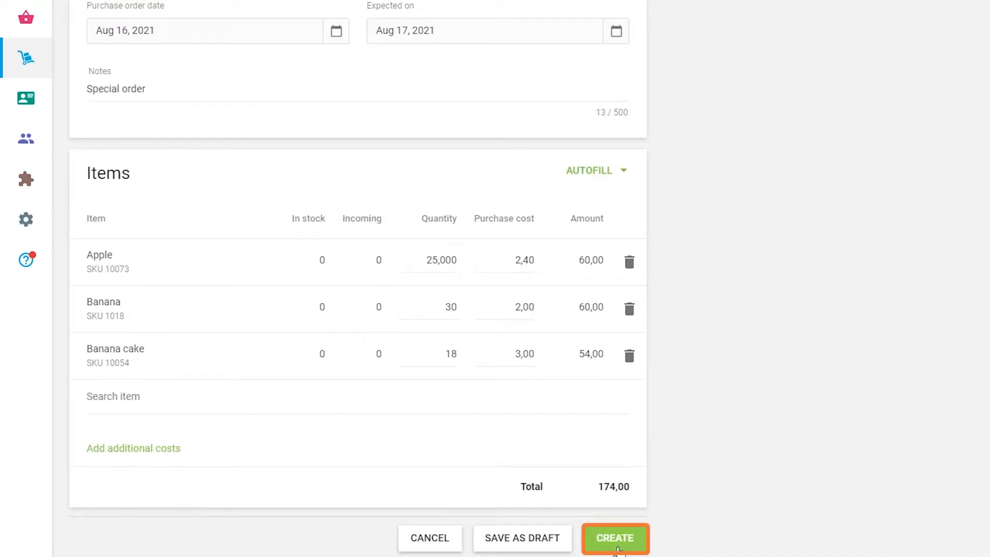
mouse_move(522, 538)
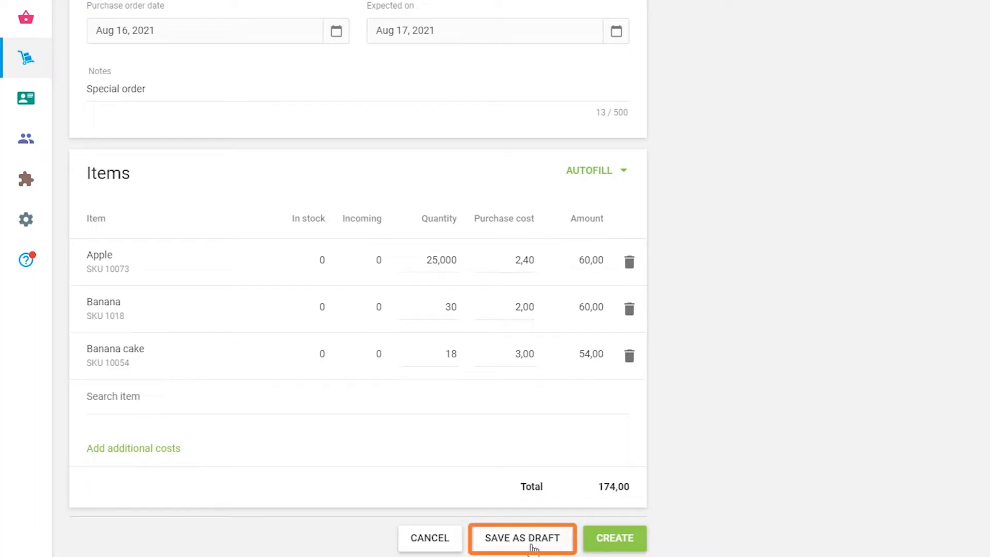
Step: Save PO1020 as a draft, approve it to Pending, and begin a new order
left_click(521, 538)
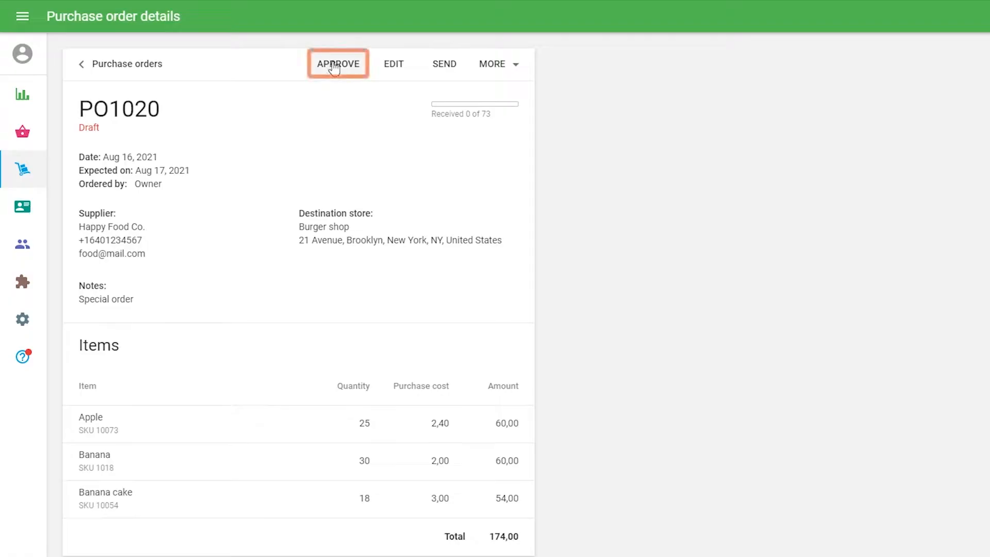
left_click(338, 63)
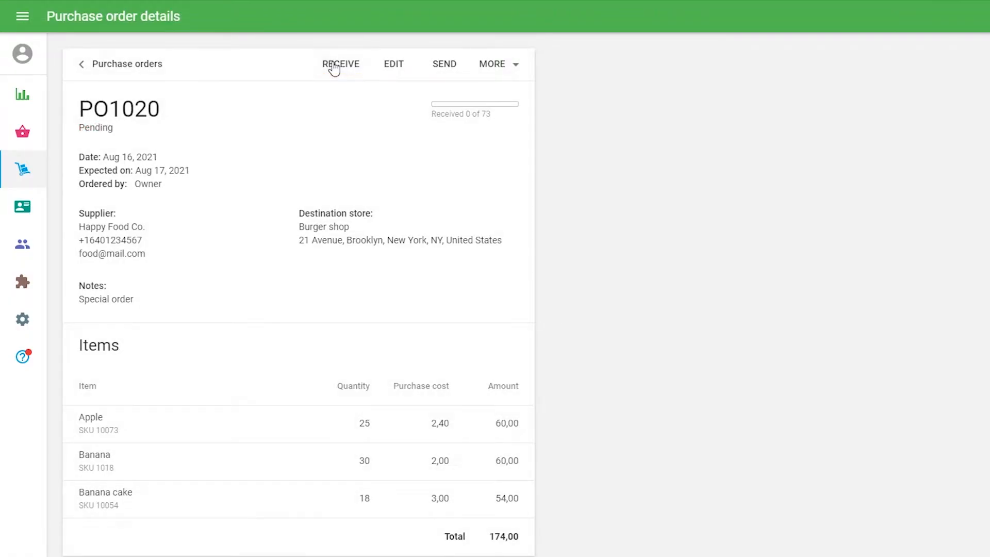
mouse_move(608, 148)
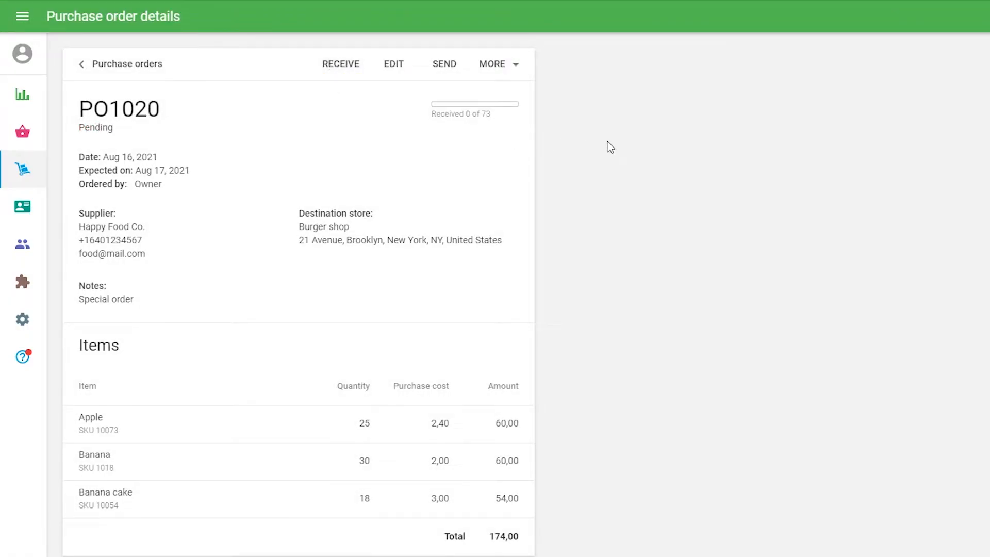
left_click(392, 64)
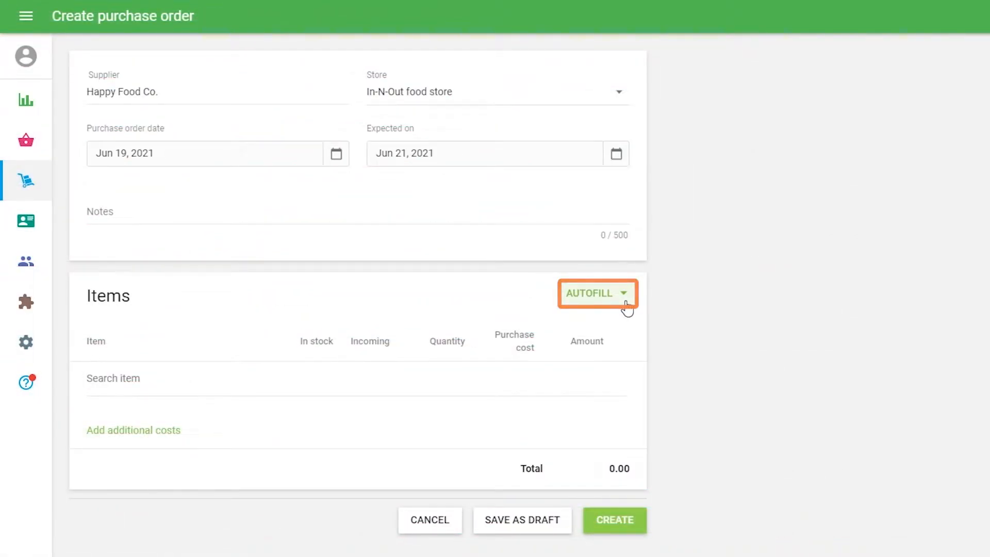
Step: Give Apple low stock 6 and optimal stock 15 in both stores and save the item
left_click(595, 293)
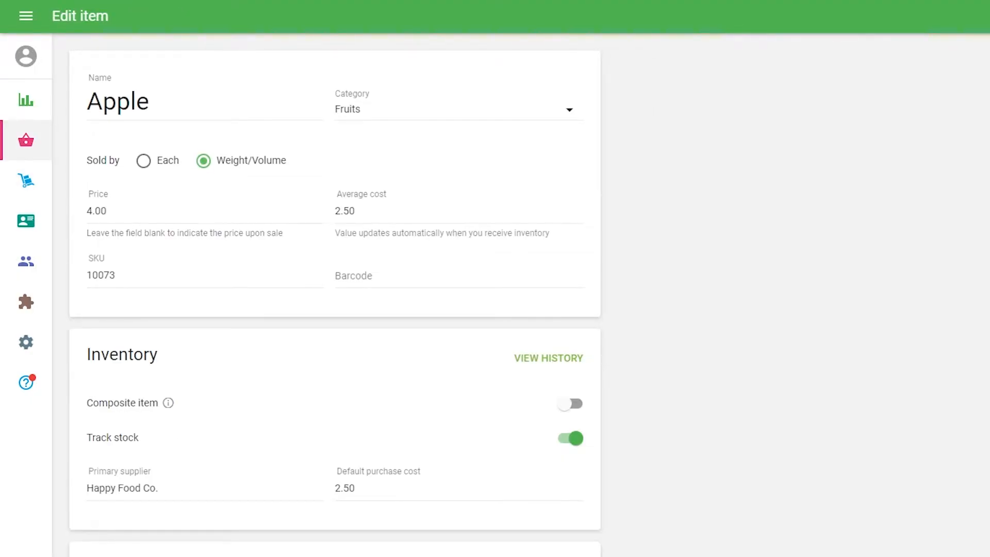
scroll("down", 3)
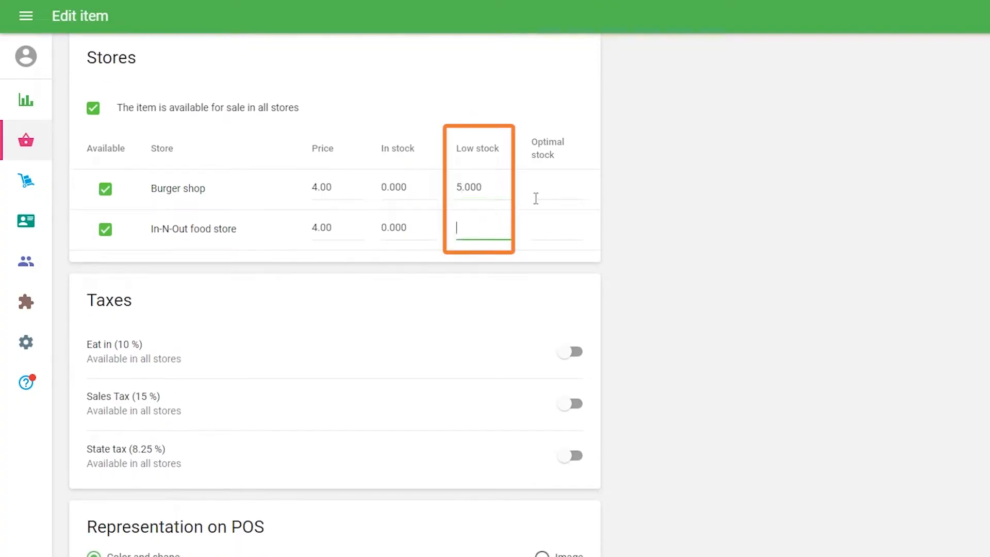
type("15")
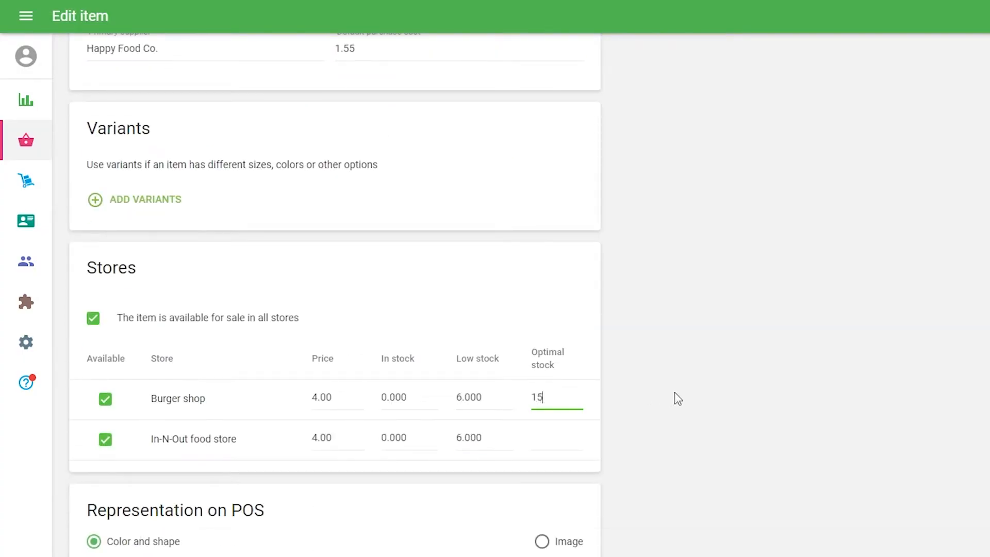
scroll("down", 3)
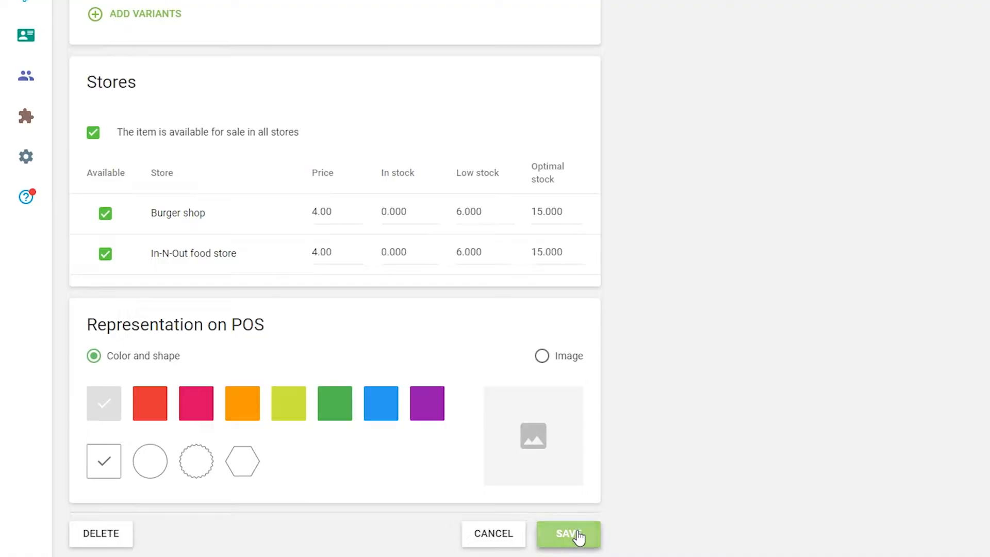
left_click(567, 534)
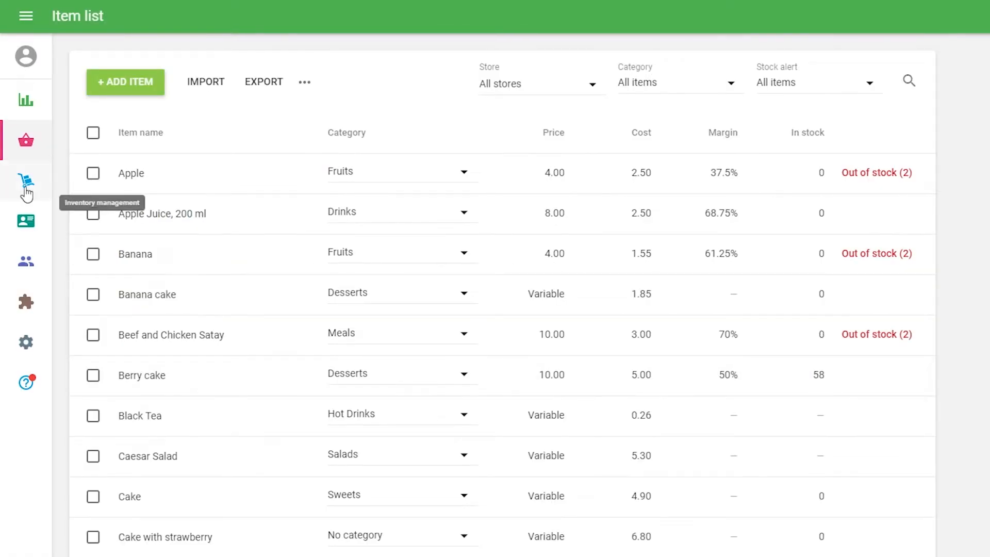
Step: Begin a Happy Food Co. order for In-N-Out food store expected Jun 23, 2021
left_click(25, 180)
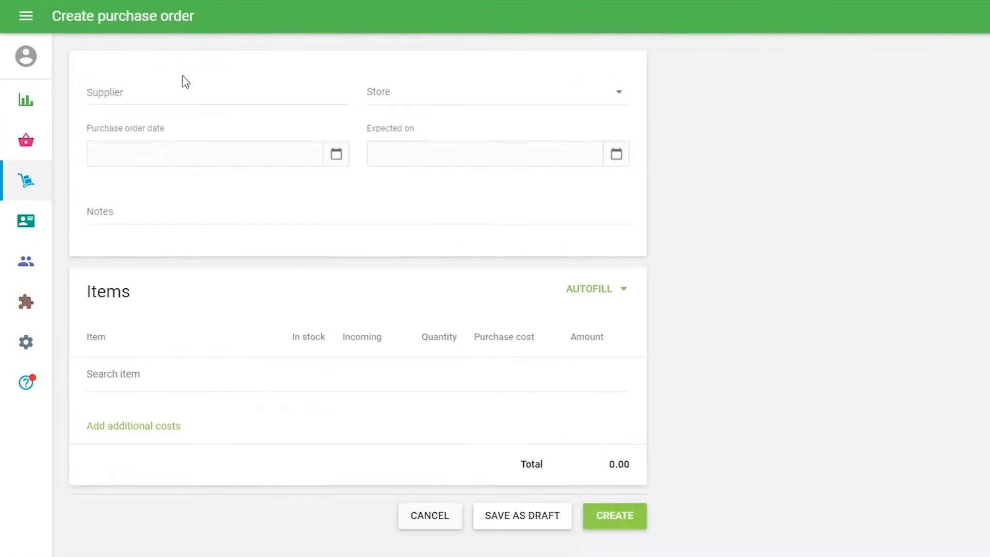
left_click(336, 154)
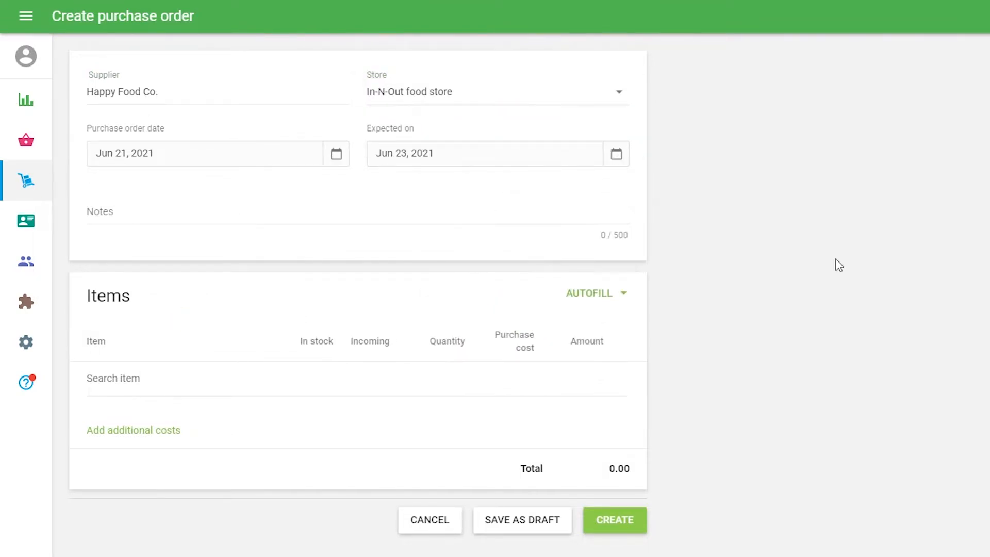
type("Order")
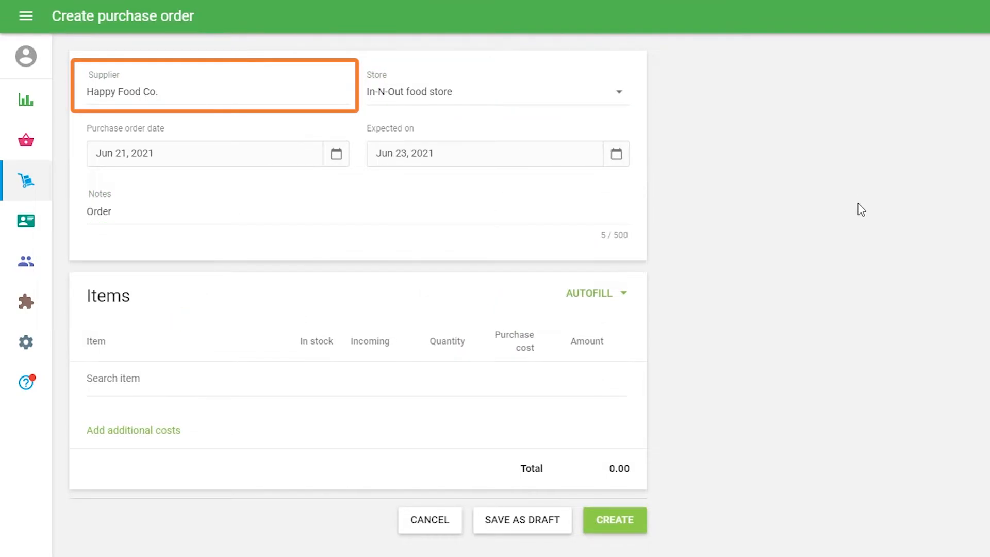
left_click(496, 92)
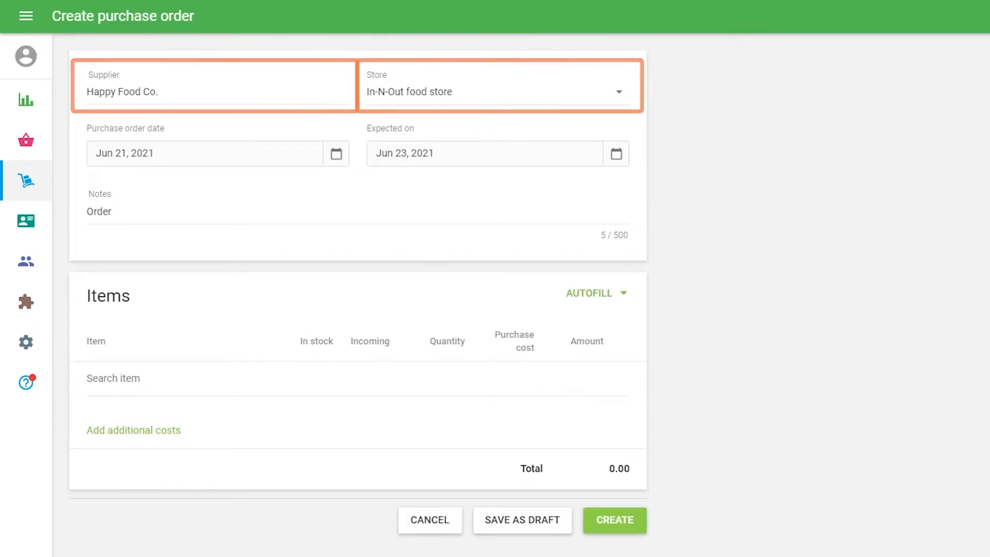
Step: Autofill the order with the supplier's low-stock items
left_click(591, 292)
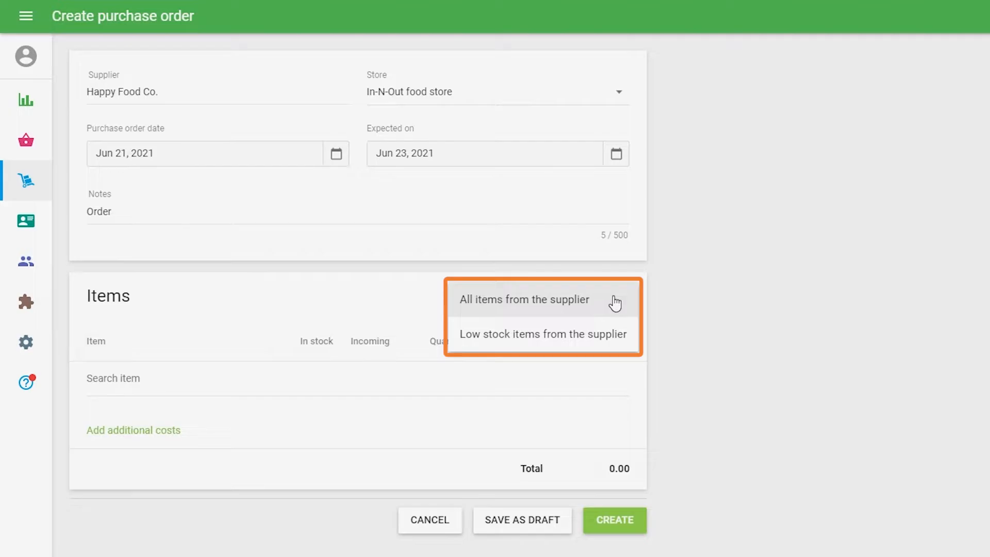
mouse_move(632, 345)
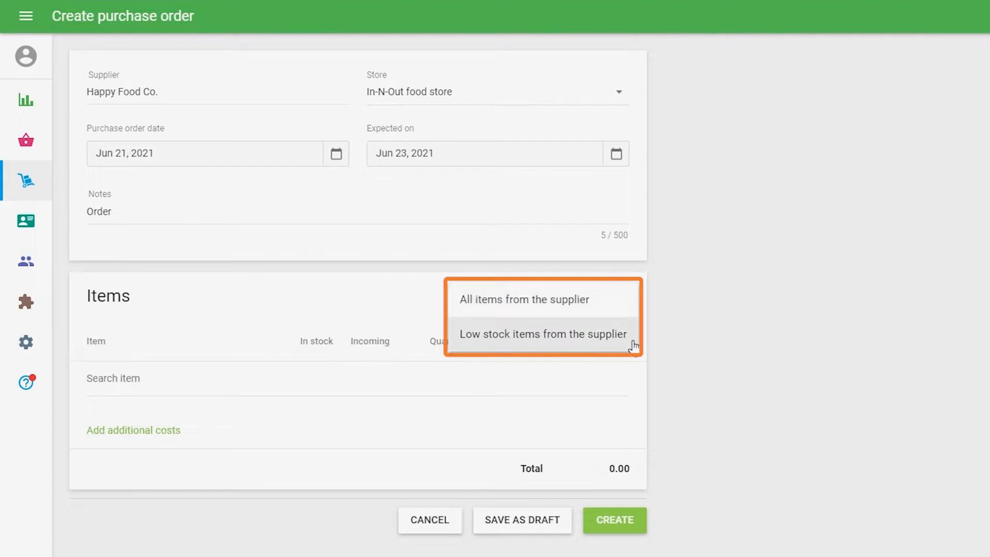
left_click(541, 334)
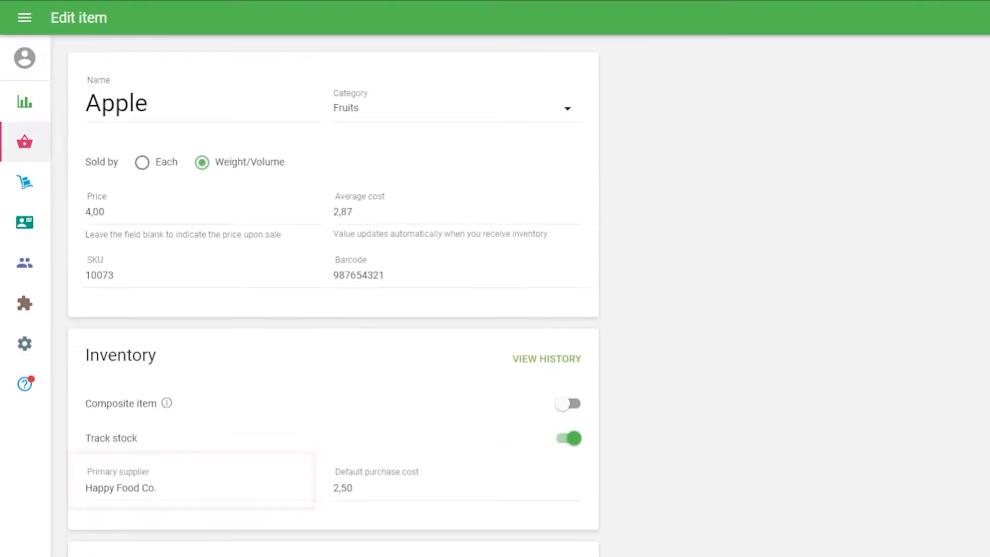
left_click(190, 488)
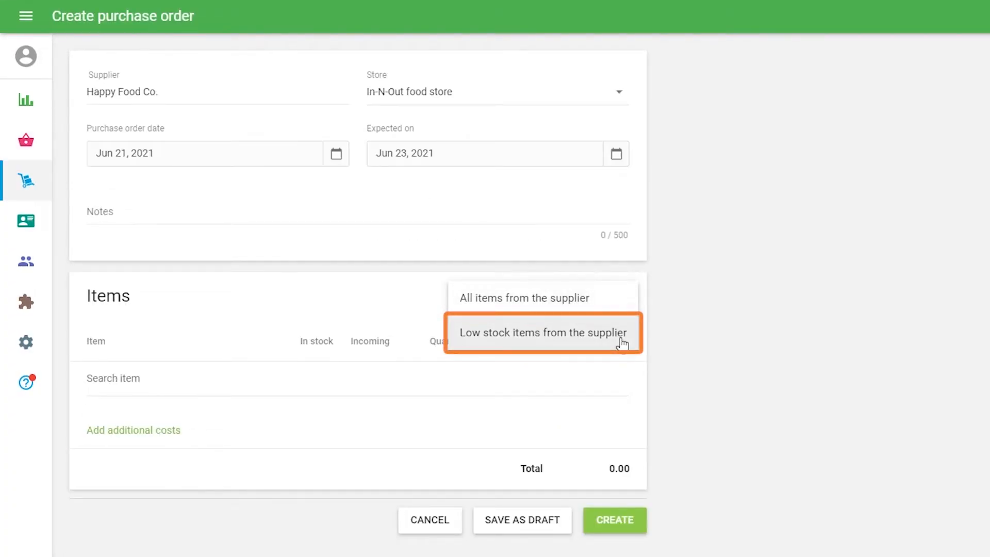
Step: Fill six Happy Food Co. items with quantities totalling 151 units and create PO1017
left_click(541, 334)
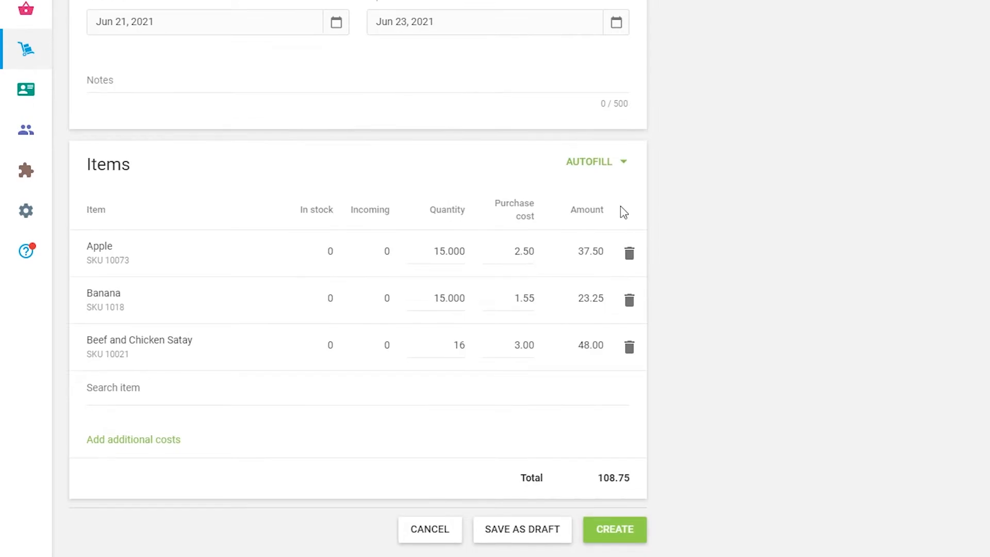
mouse_move(627, 214)
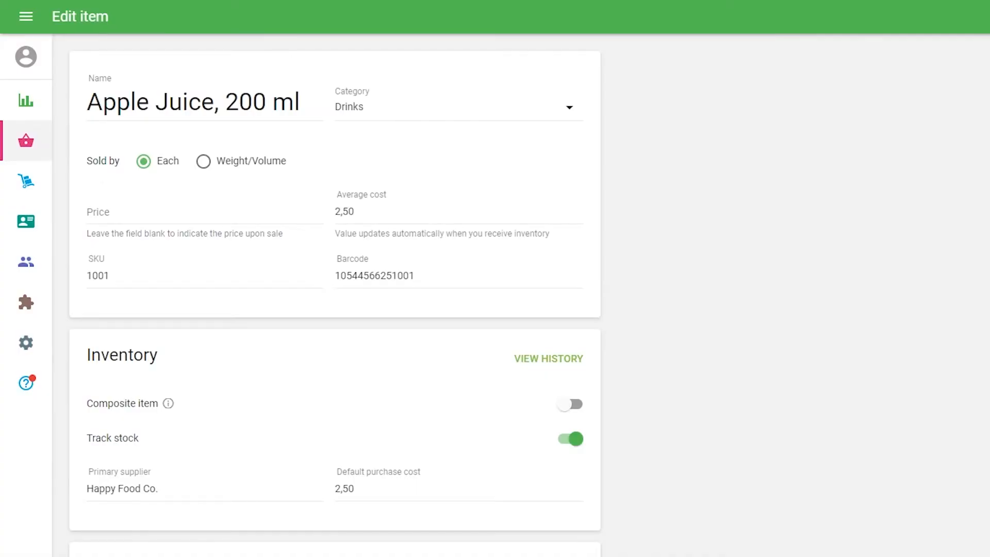
scroll("down", 3)
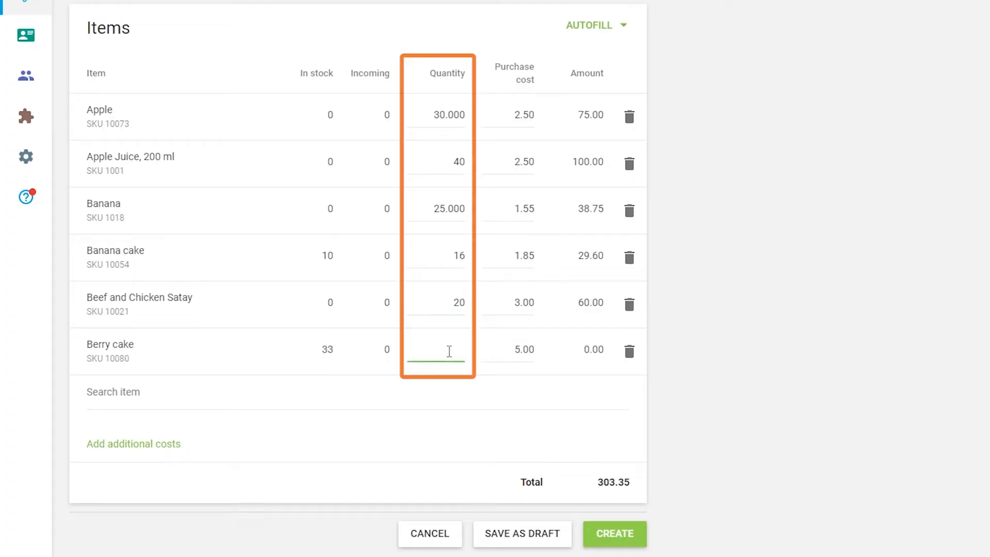
left_click(613, 533)
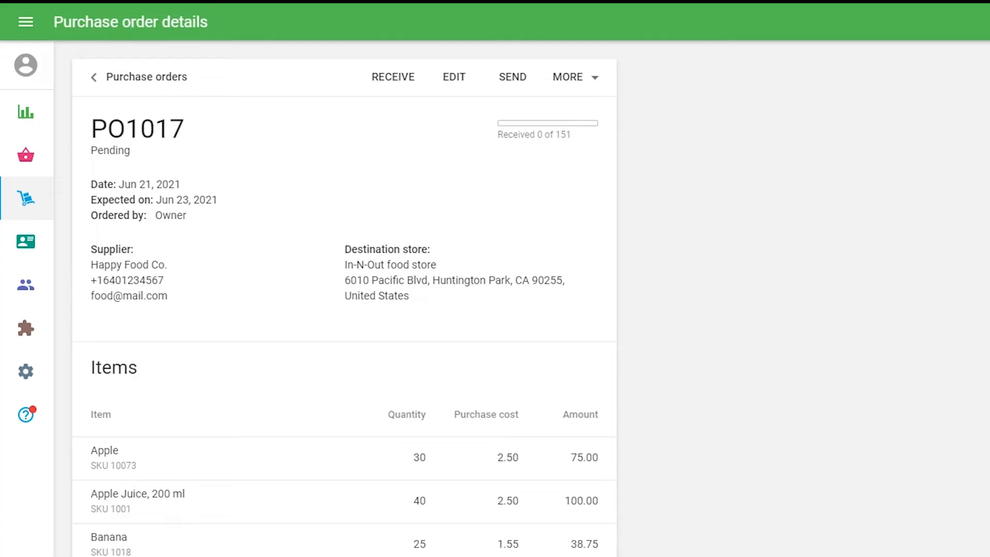
mouse_move(514, 104)
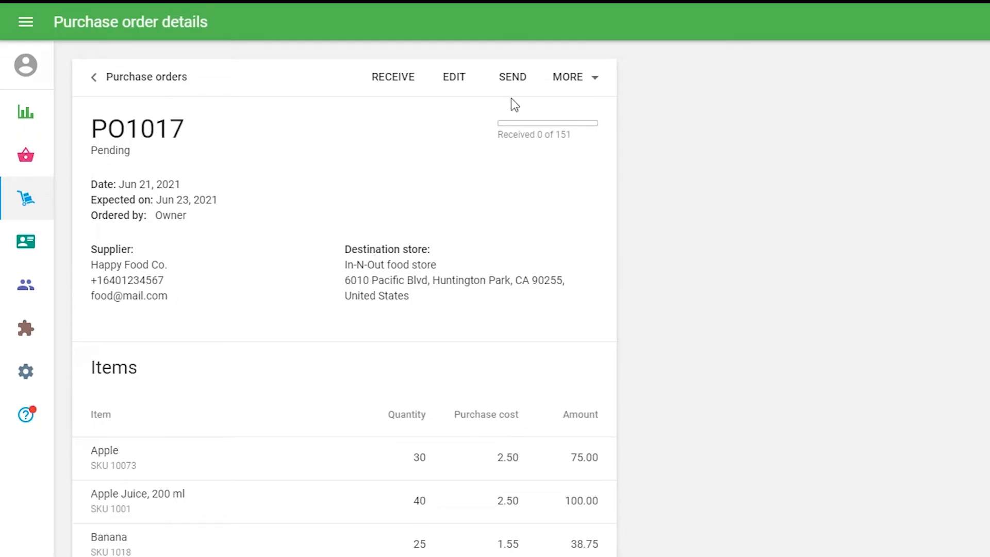
Step: Email PO1017 with its PDF attachment to Happy Food Co
left_click(513, 77)
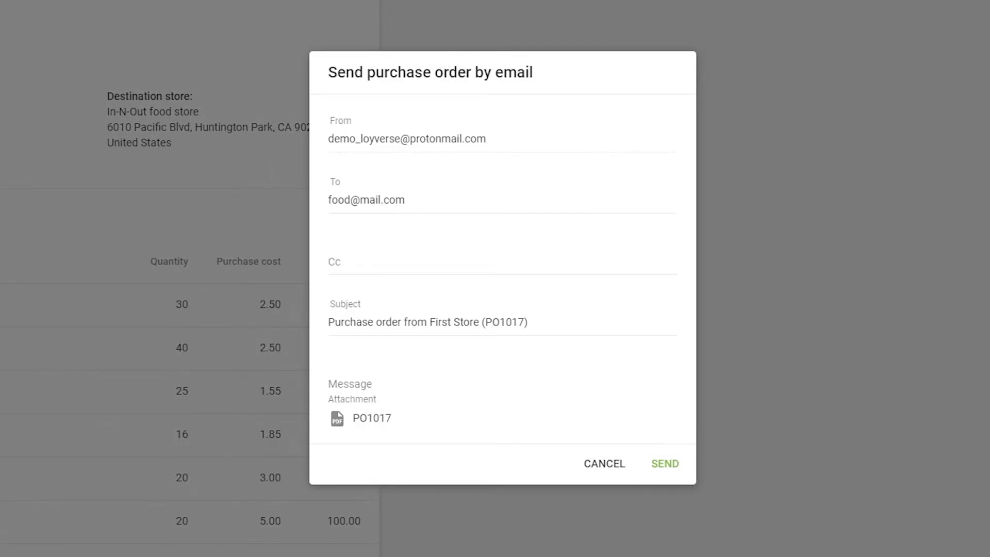
left_click(664, 463)
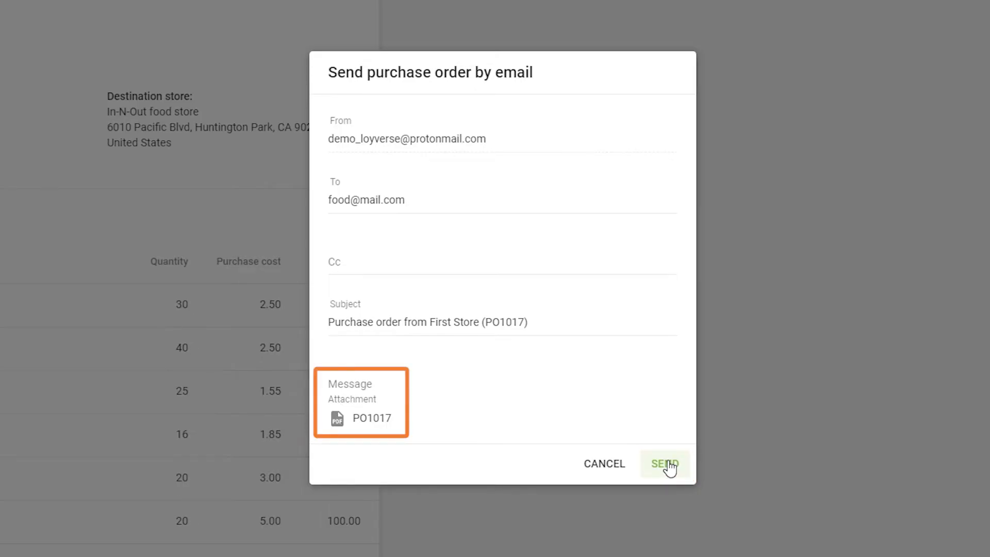
left_click(665, 463)
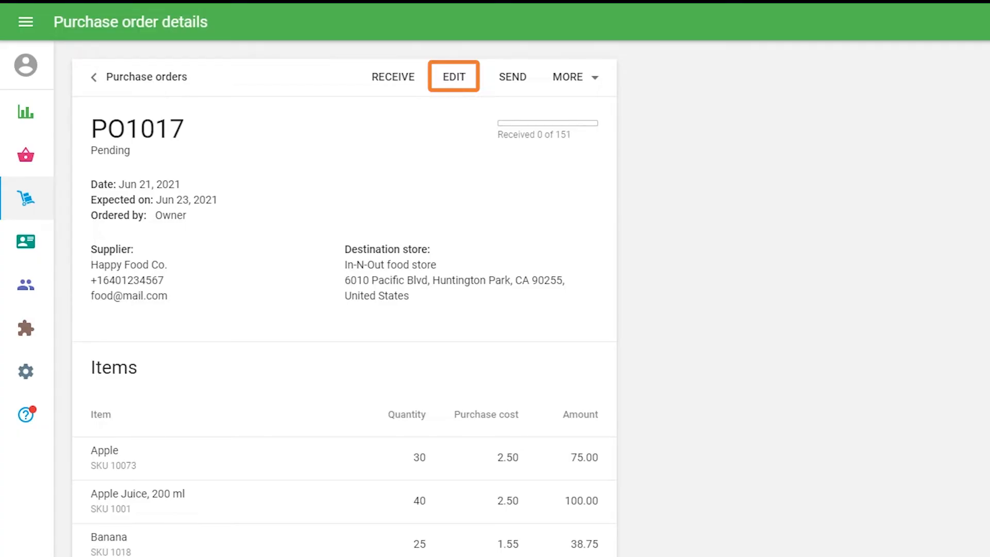
mouse_move(578, 77)
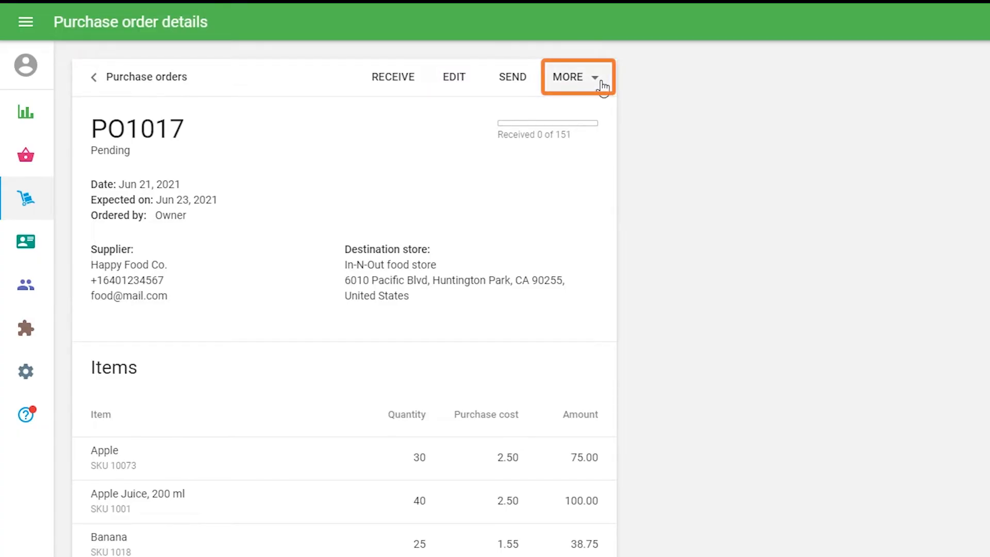
left_click(575, 76)
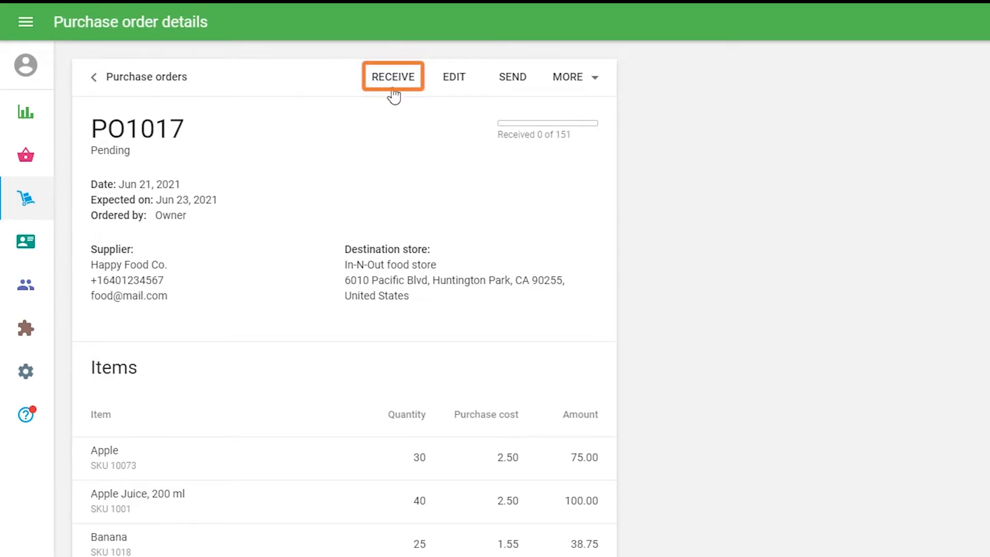
Step: Mark all 151 items of PO1017 as received and confirm, then head to the item list
left_click(392, 76)
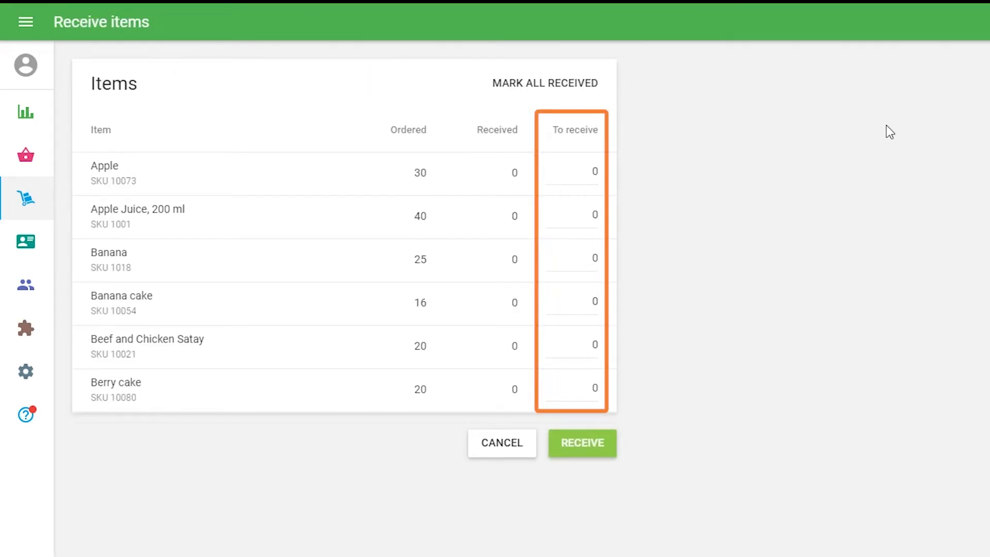
mouse_move(544, 83)
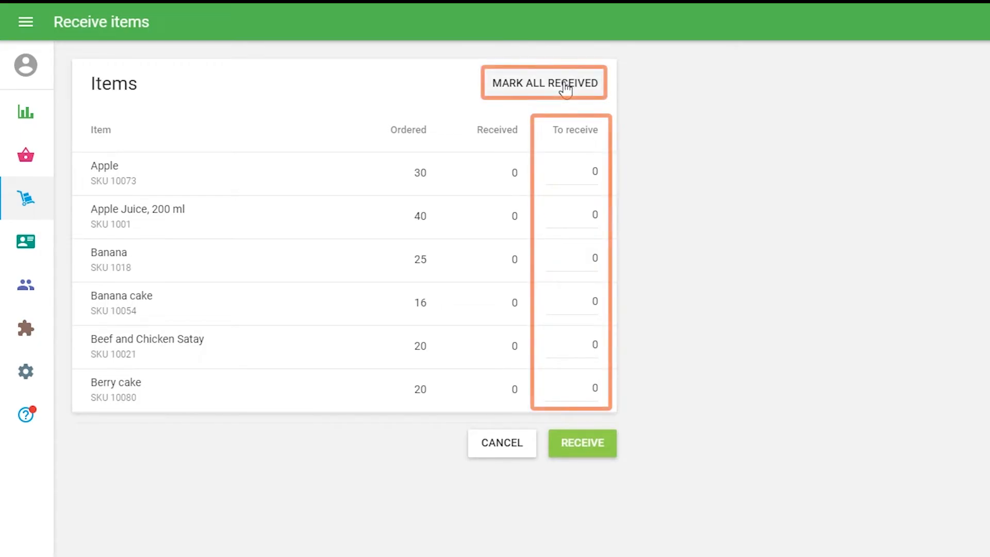
left_click(543, 82)
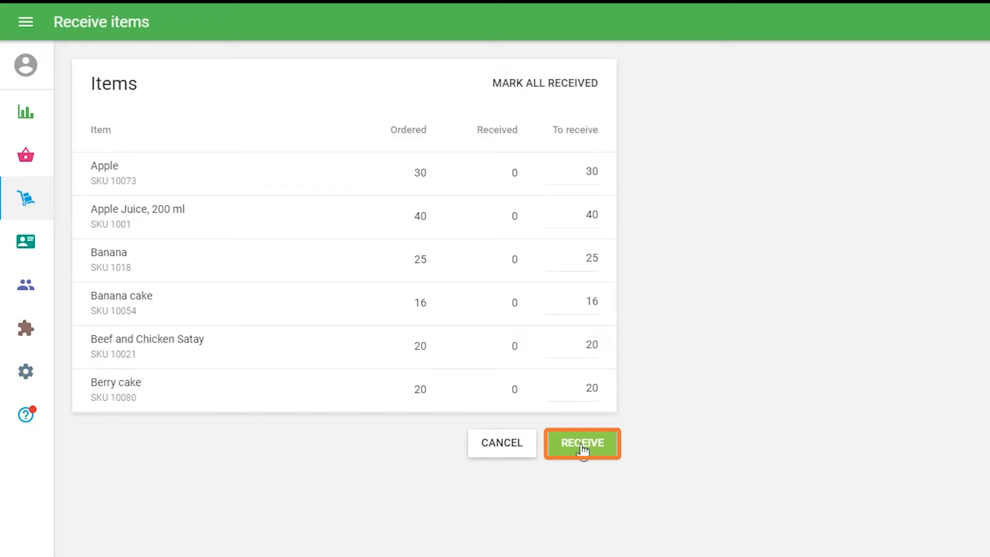
left_click(581, 442)
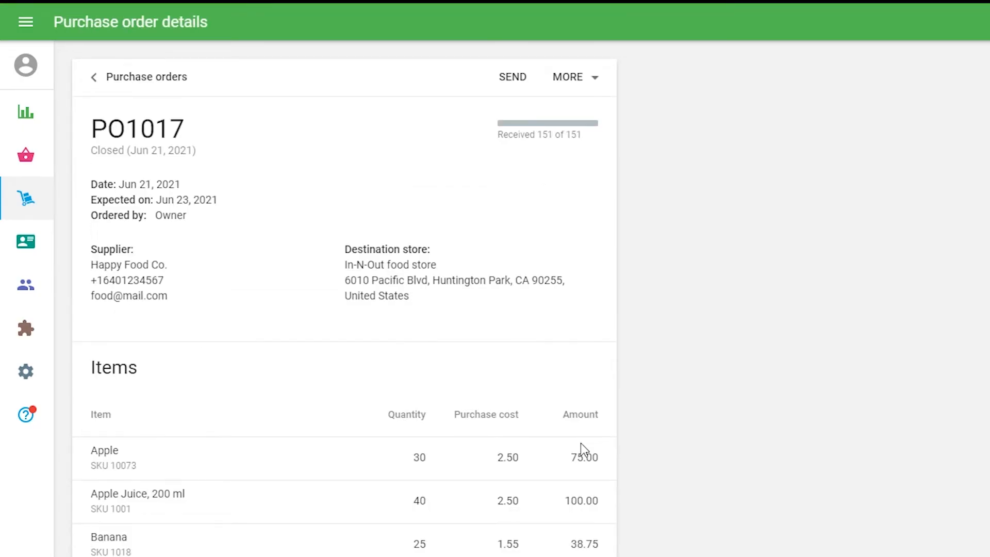
left_click(25, 140)
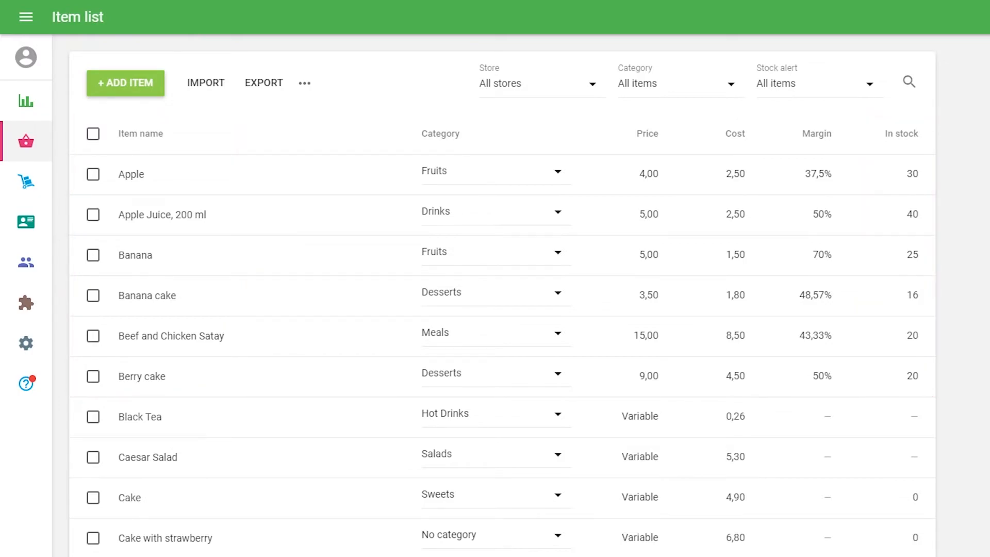
mouse_move(165, 302)
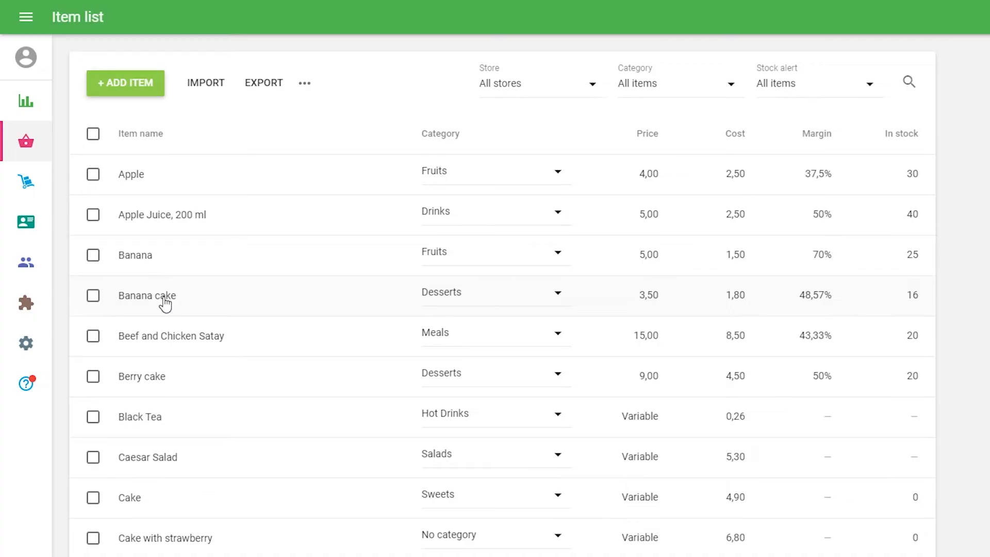
Step: View the Banana cake item's average cost after the received stock
left_click(147, 296)
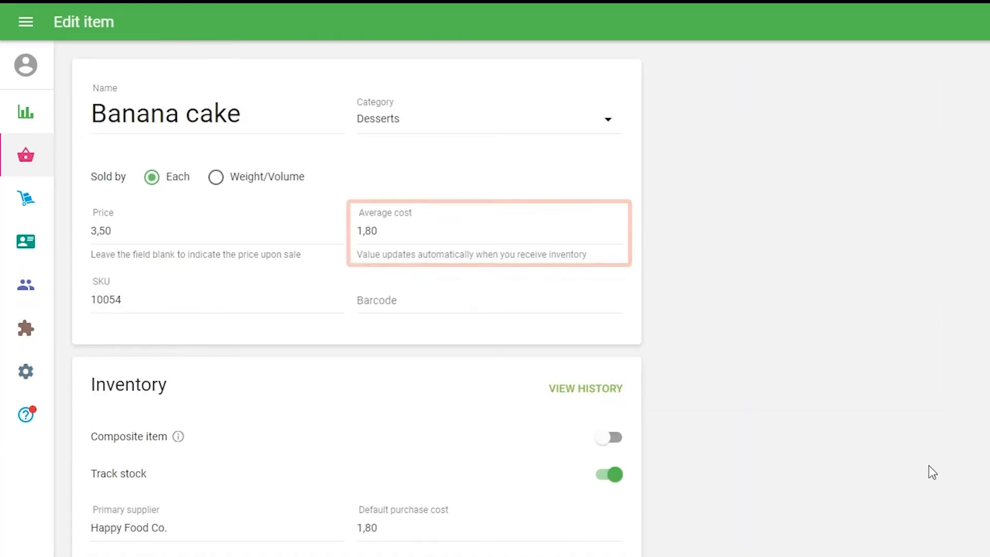
left_click(488, 230)
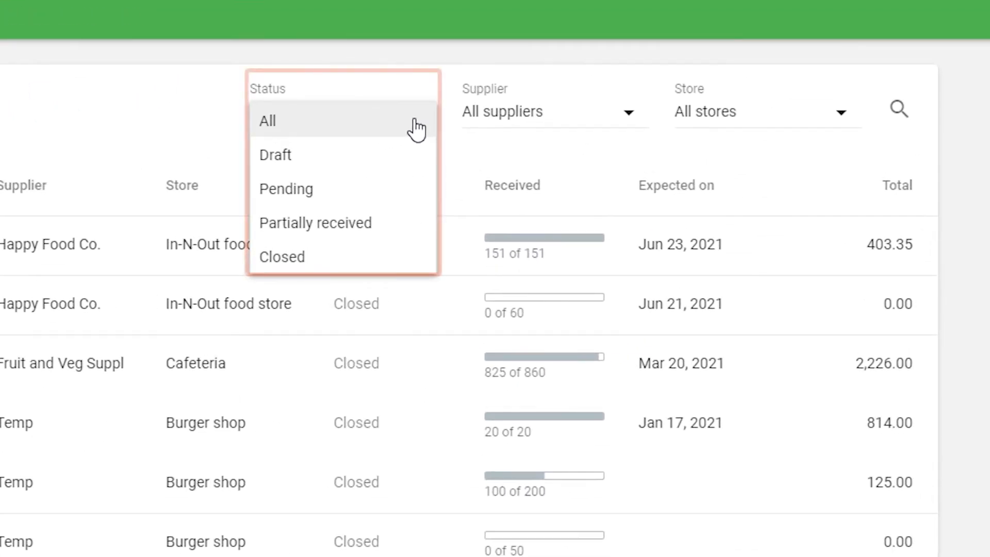
mouse_move(286, 188)
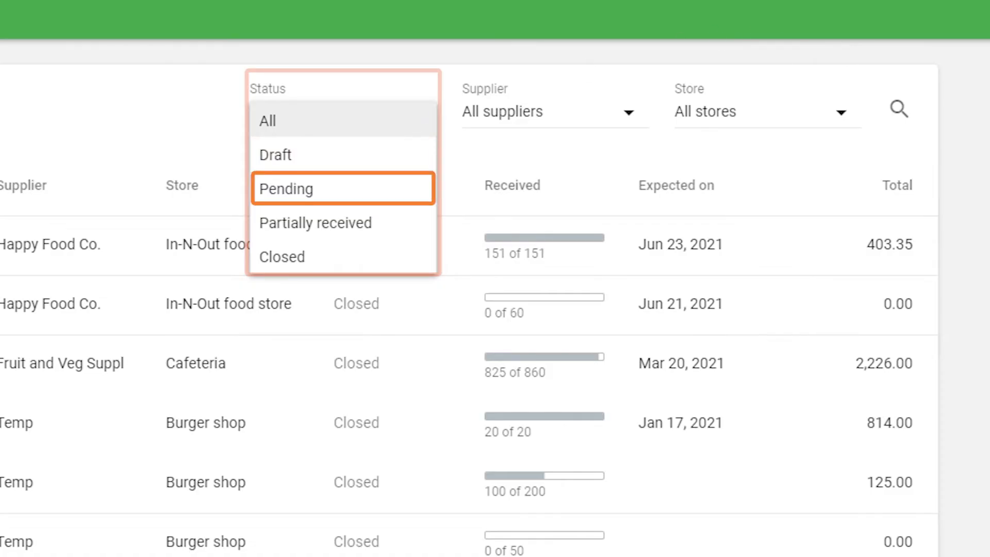
mouse_move(343, 222)
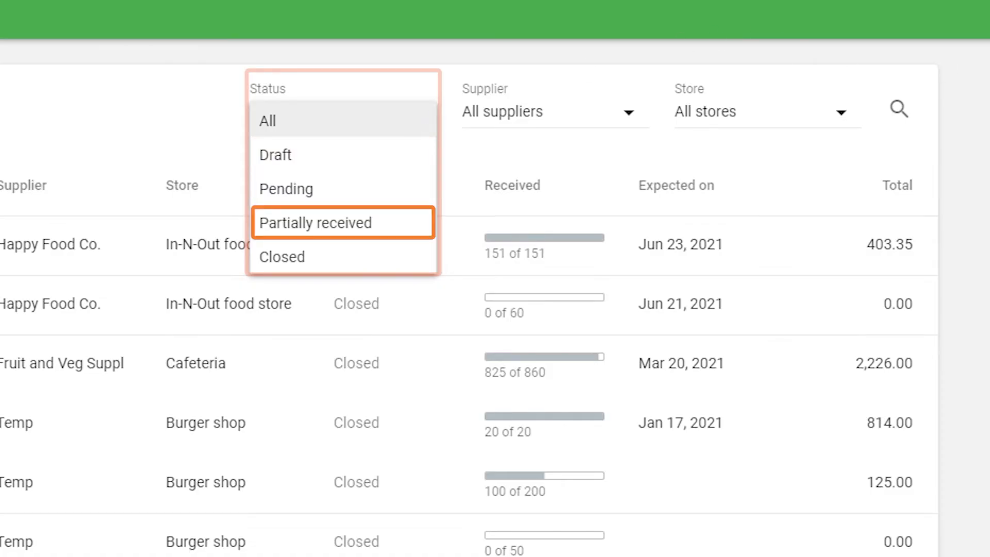
Step: Keep the purchase orders list filtered to All statuses, showing PO1017 closed at 151/151
left_click(266, 121)
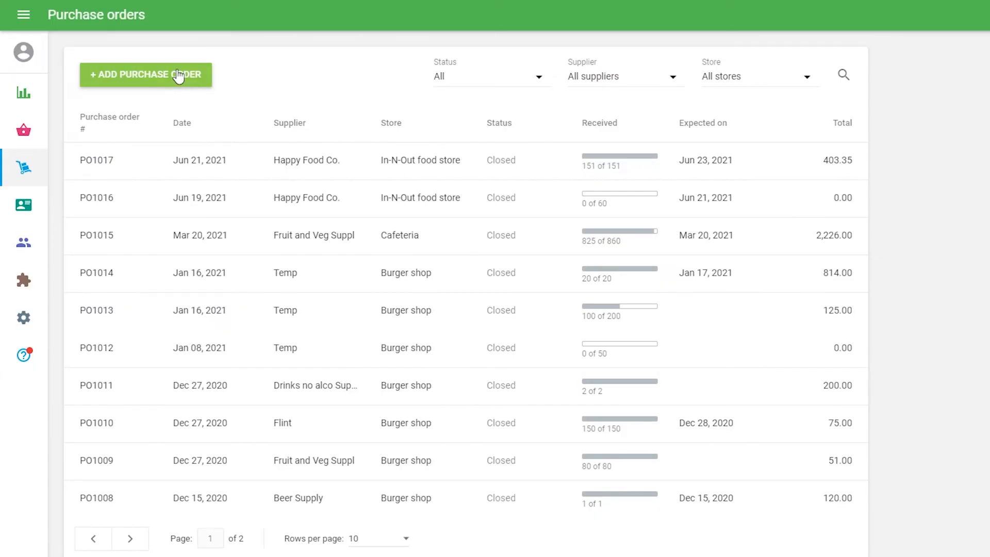
Step: Start a new purchase order with additional costs Shipping 15,00, Discount from supplier -5,00 and Packaging 5,00
left_click(145, 74)
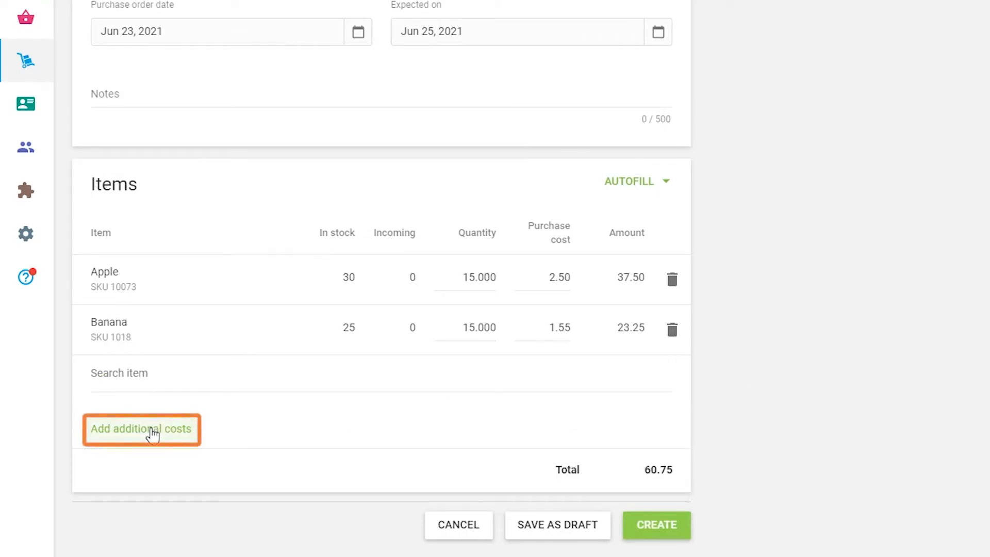
left_click(142, 429)
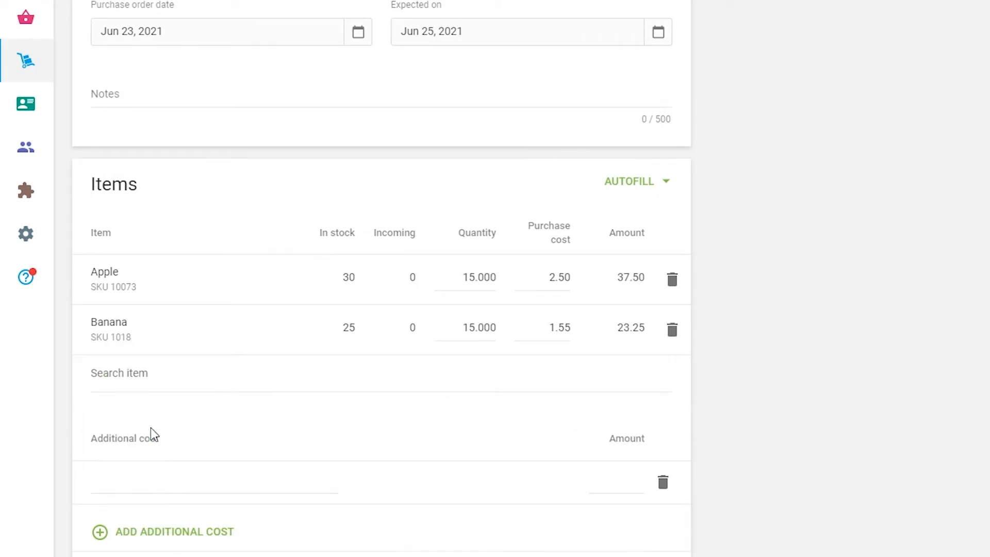
type("S")
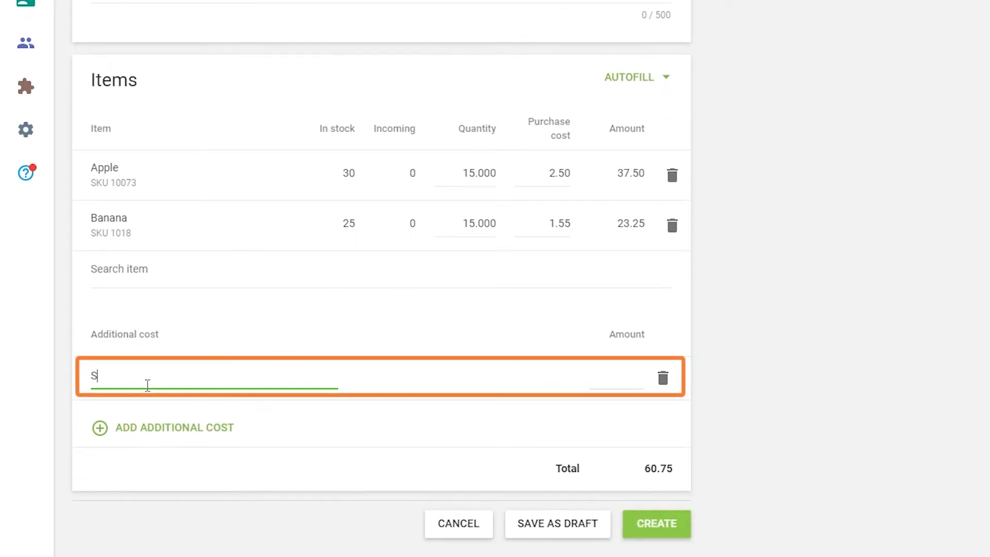
type("Shipping")
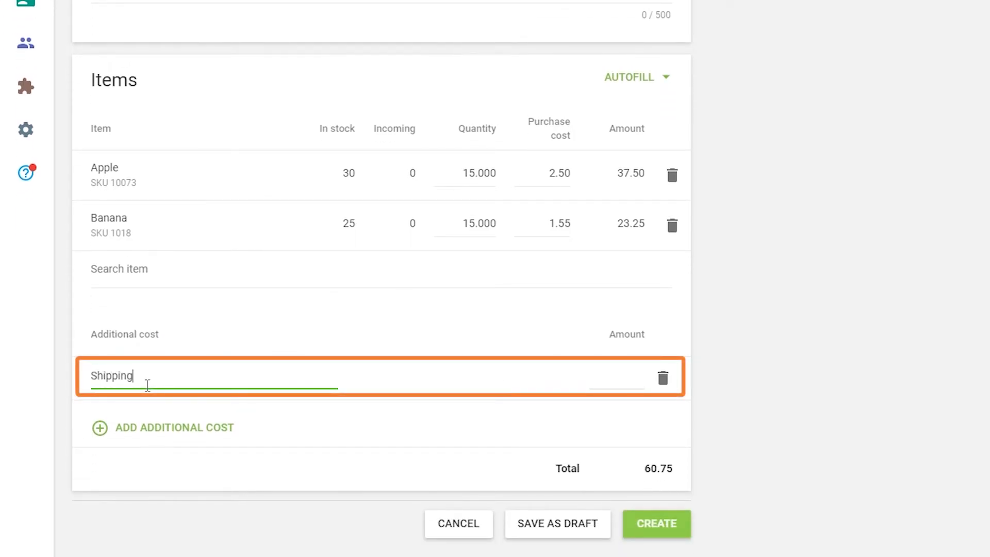
type("15,00")
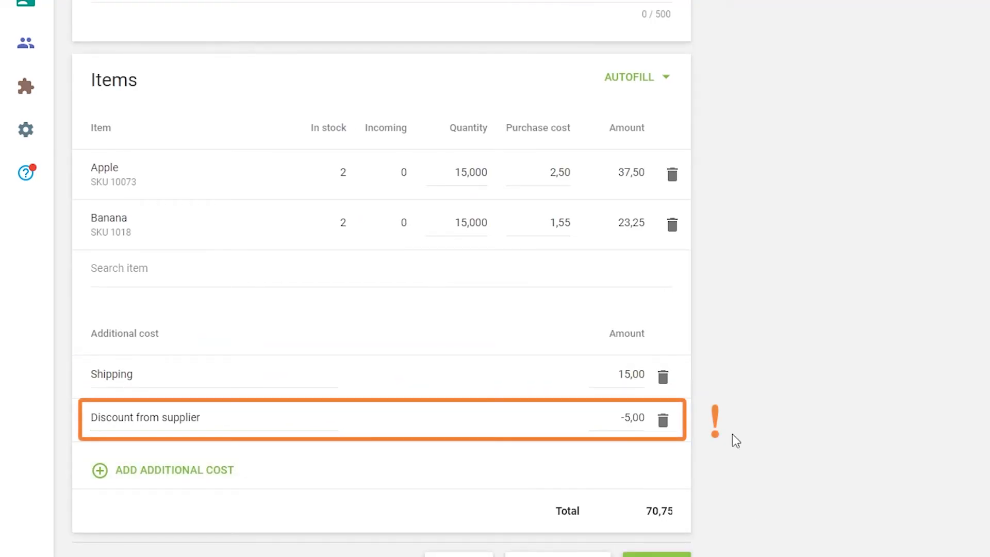
scroll("down", 3)
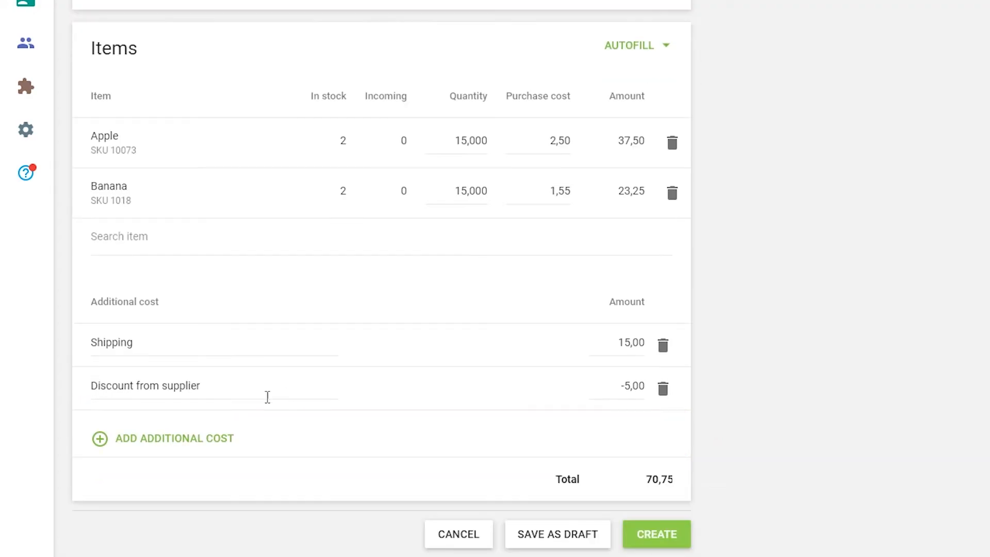
left_click(174, 438)
type("5")
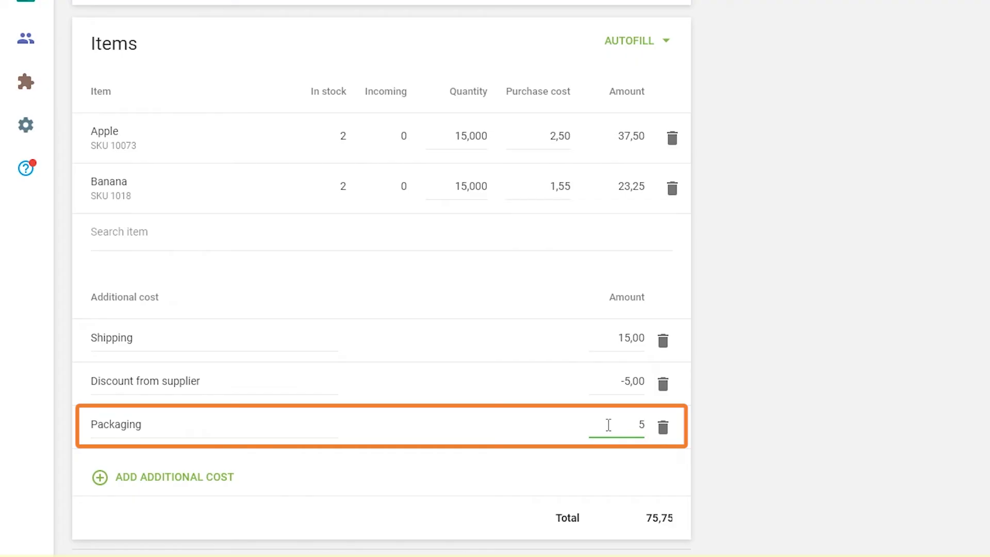
scroll("down", 3)
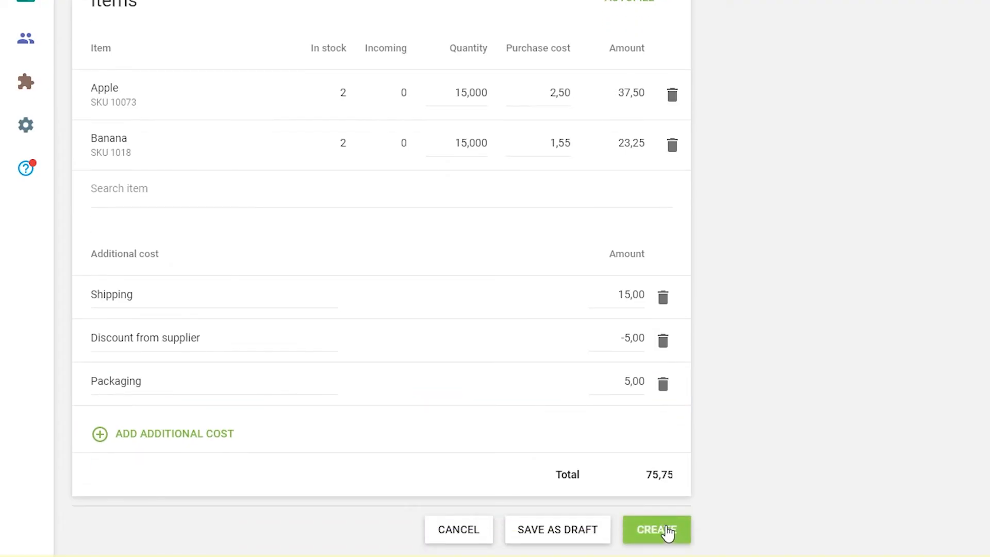
Step: Create purchase order PO1023, pending with 0 of 30 received and total 75,75
left_click(656, 529)
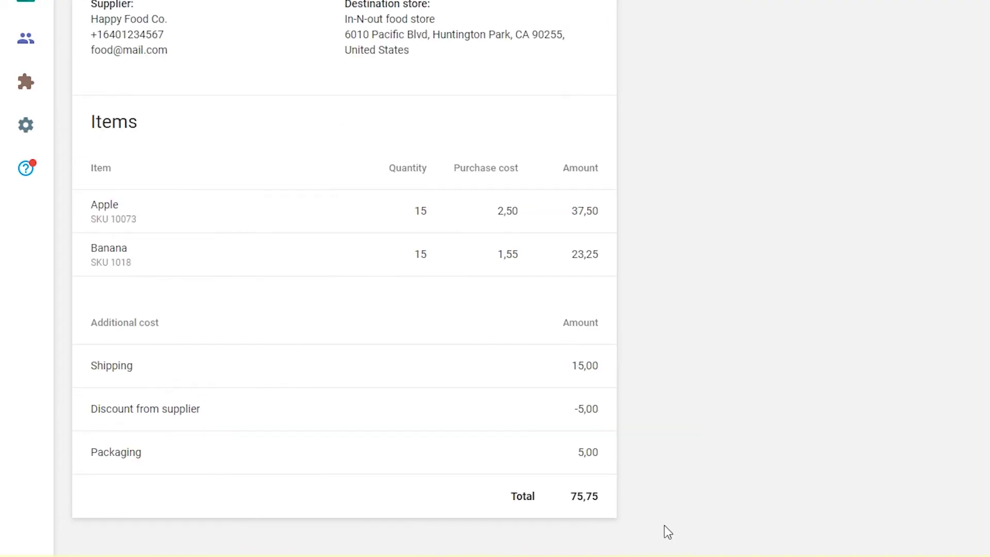
mouse_move(642, 488)
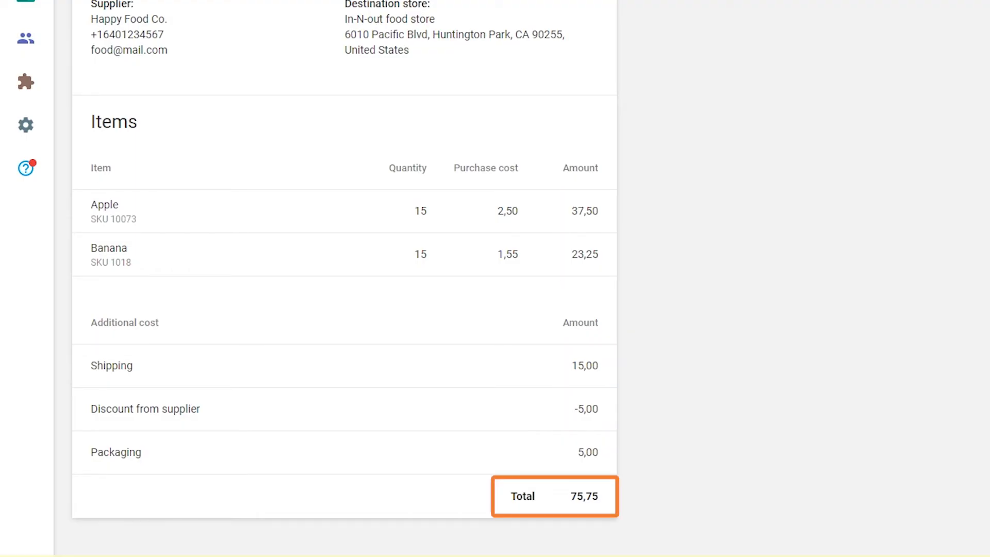
scroll("up", 3)
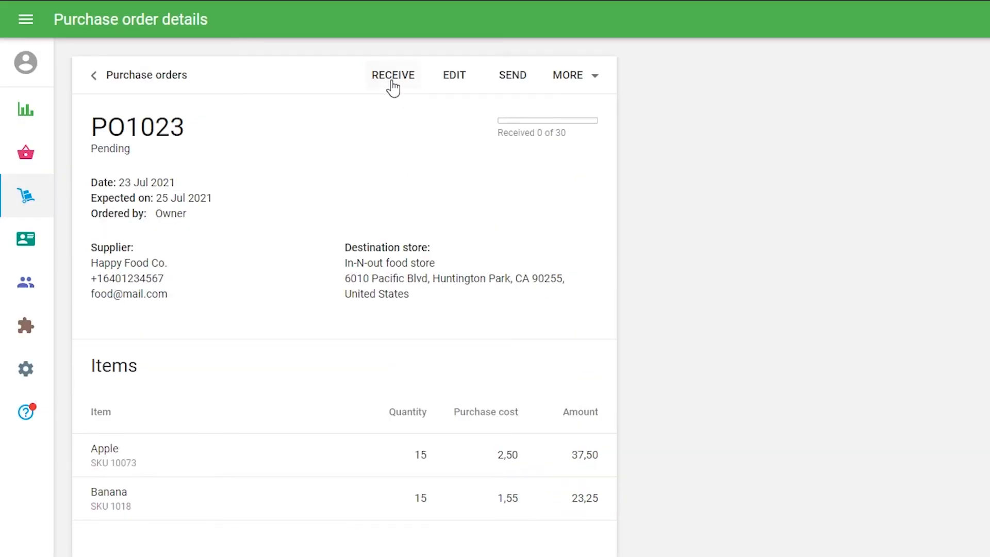
Step: Receive 10 of each item on PO1023 with Shipping and Discount from supplier applied
left_click(391, 74)
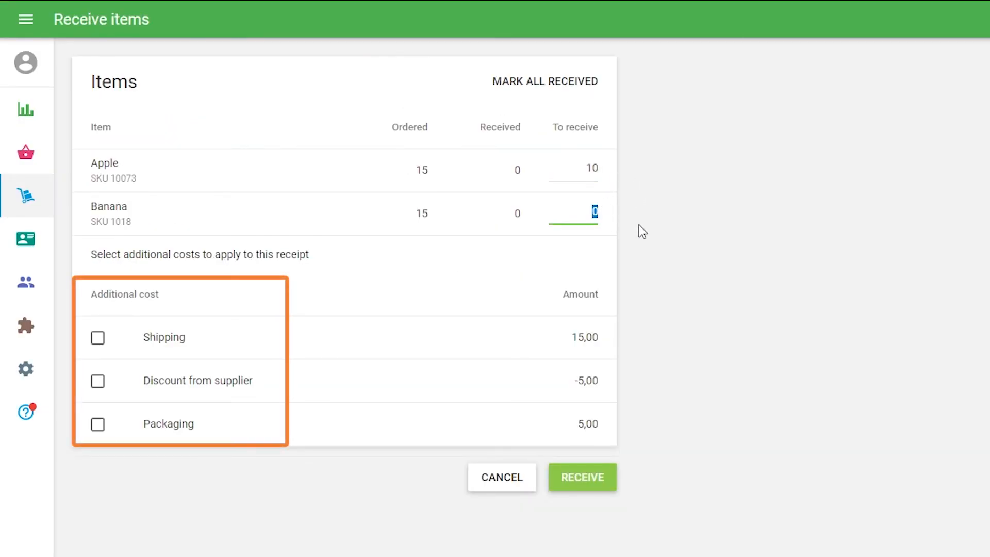
type("10")
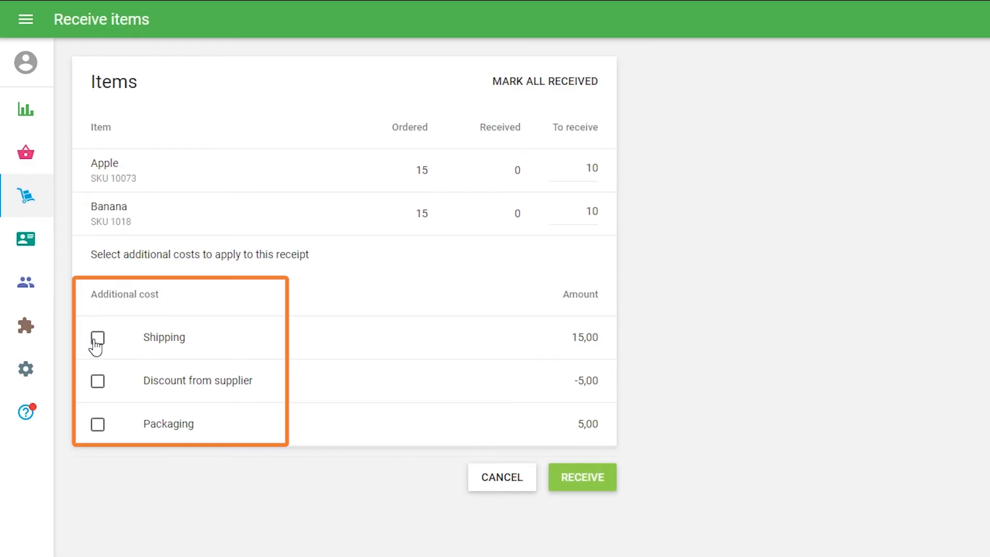
left_click(97, 337)
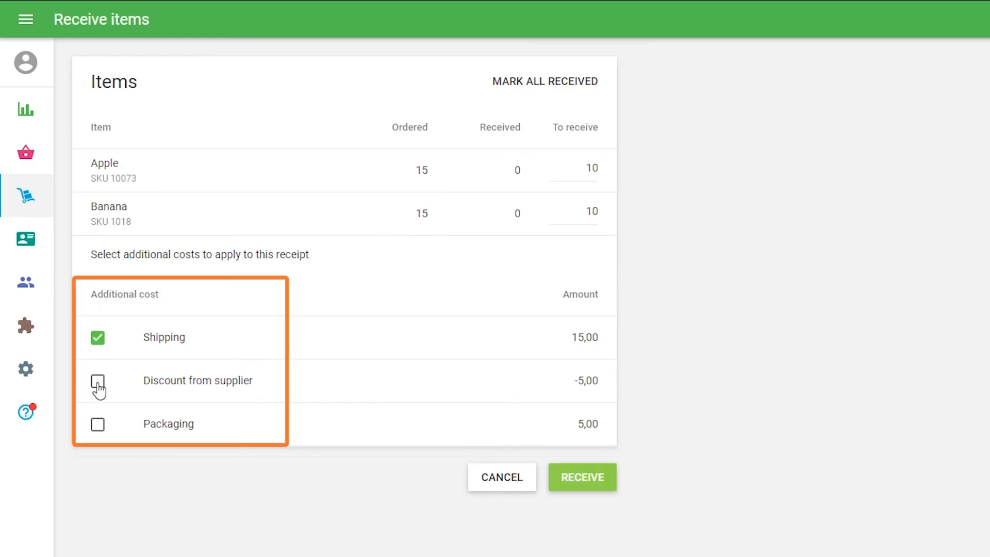
left_click(97, 381)
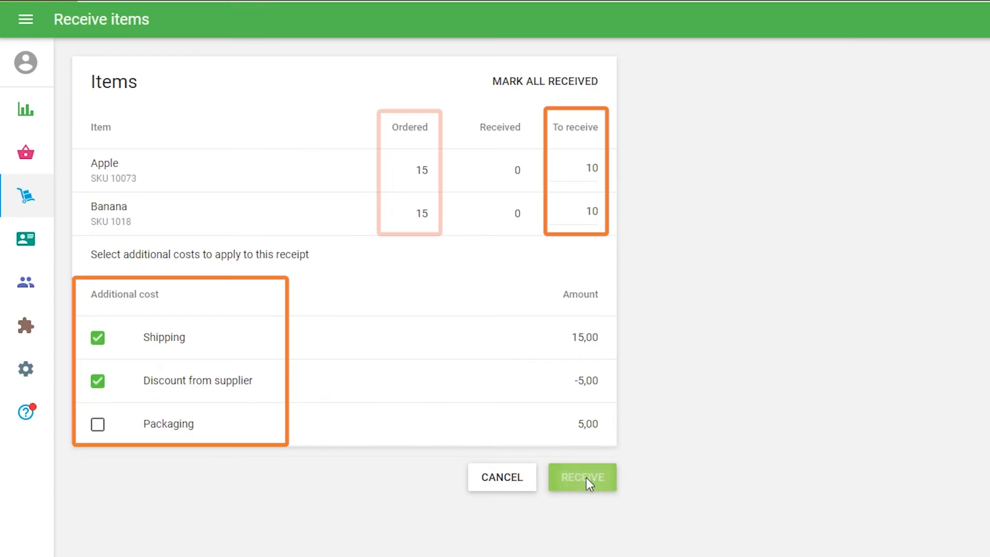
left_click(581, 476)
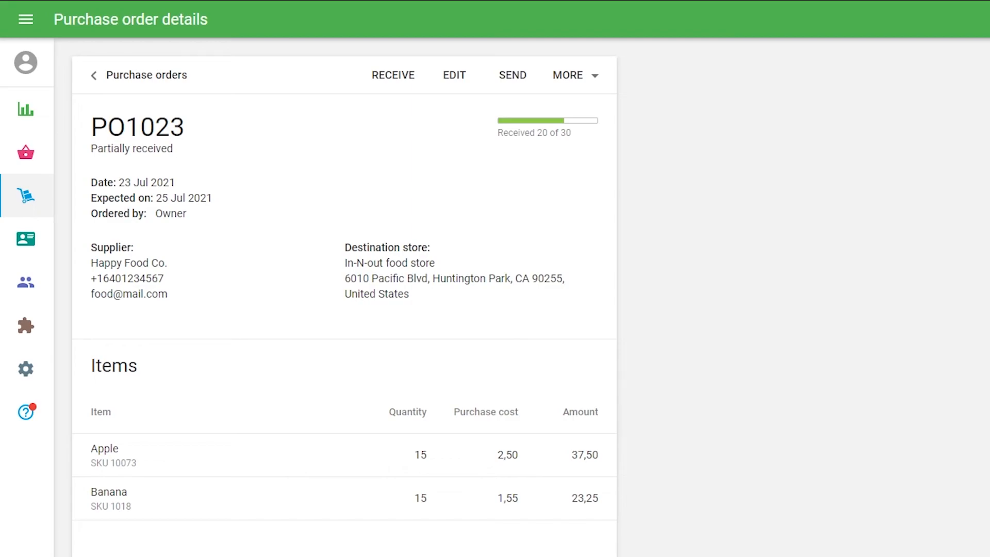
Step: Receive all remaining PO1023 items without Packaging and confirm its cancellation, total 70,75
left_click(392, 74)
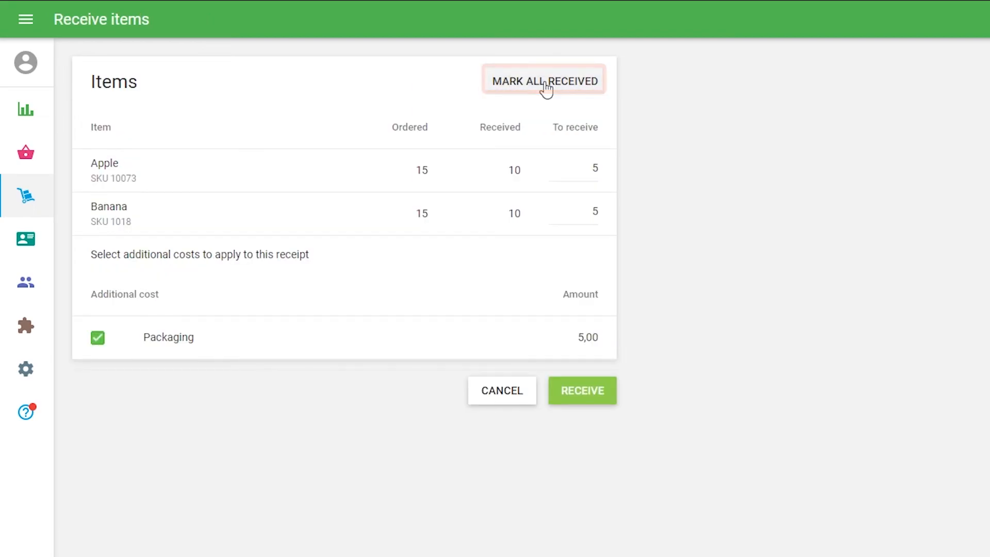
left_click(97, 338)
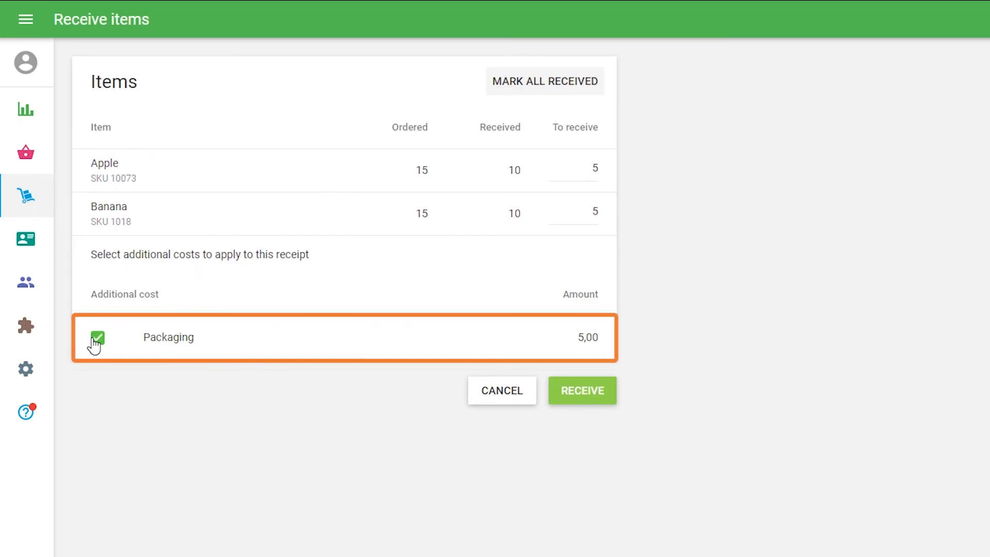
left_click(97, 338)
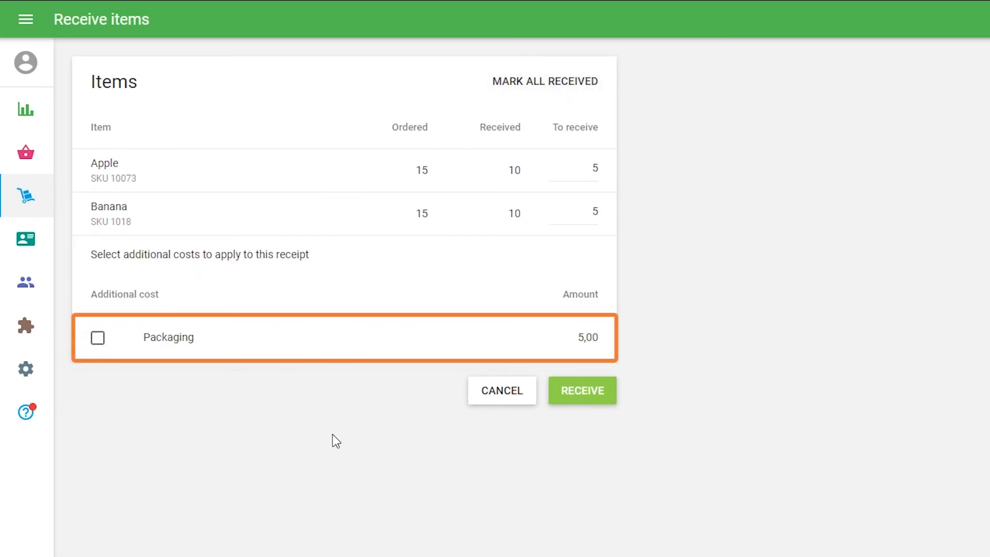
left_click(580, 390)
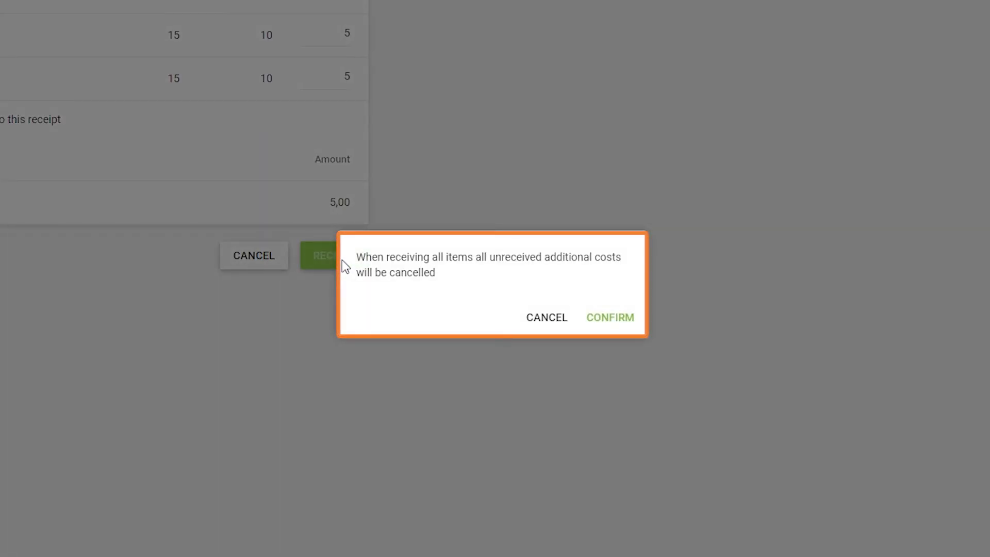
mouse_move(420, 331)
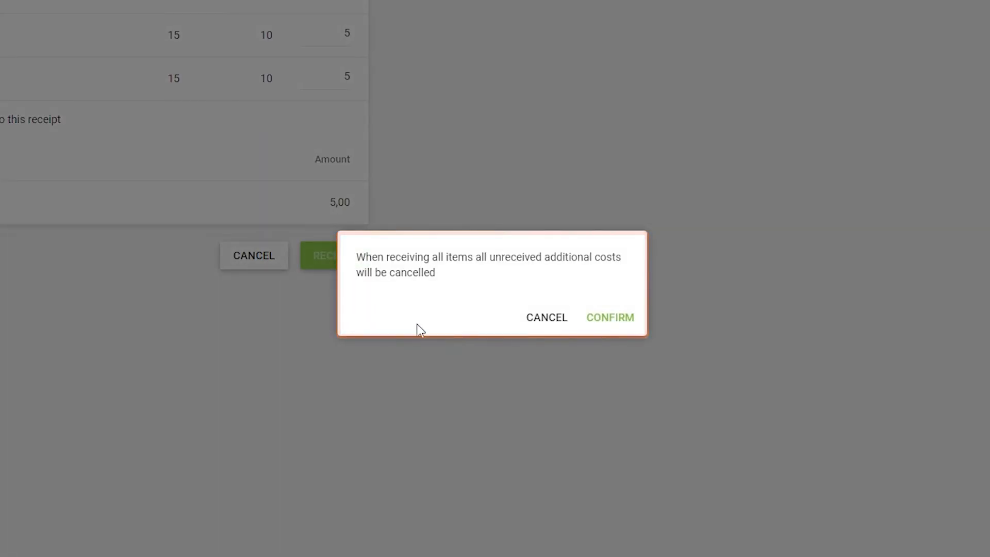
left_click(609, 317)
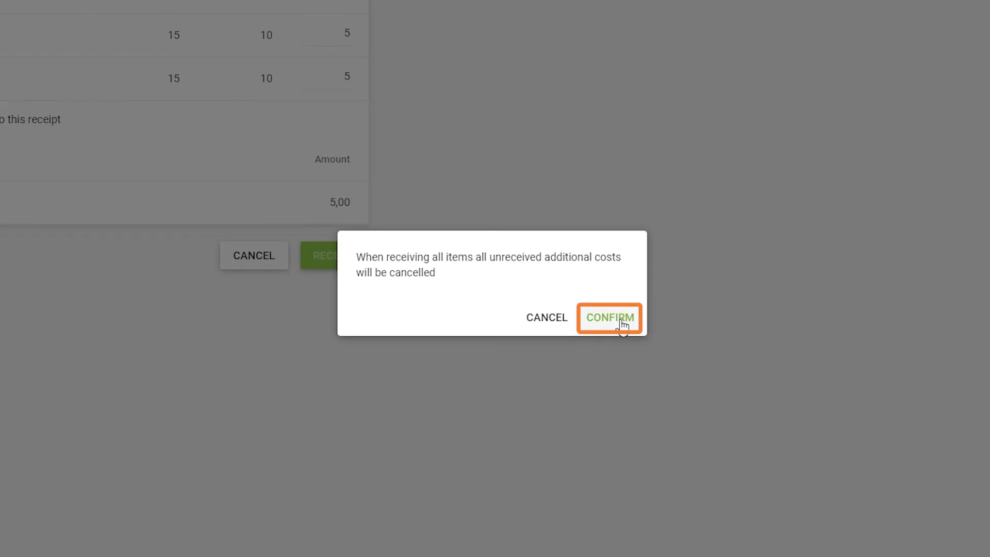
left_click(609, 318)
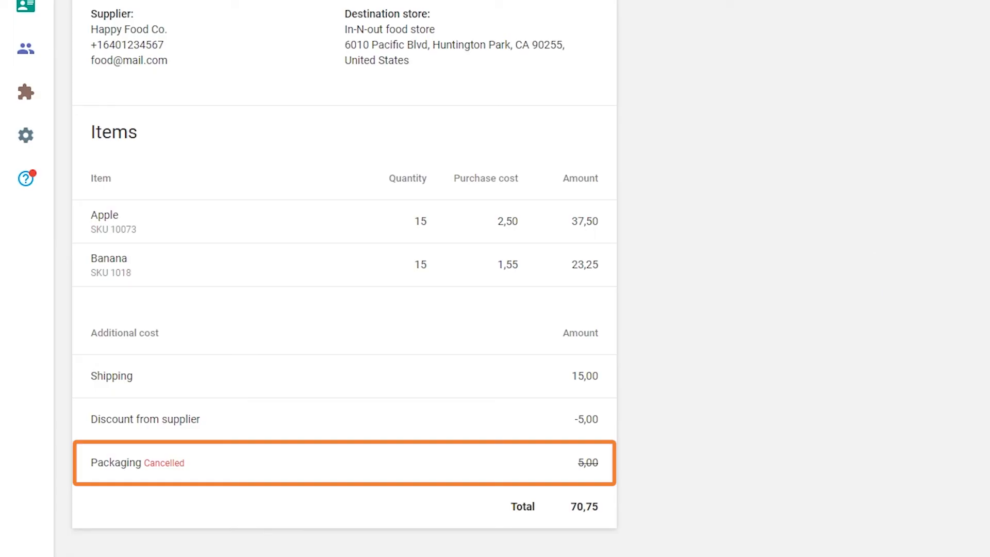
Step: Go to the Inventory management section from the closed PO1023
scroll("up", 3)
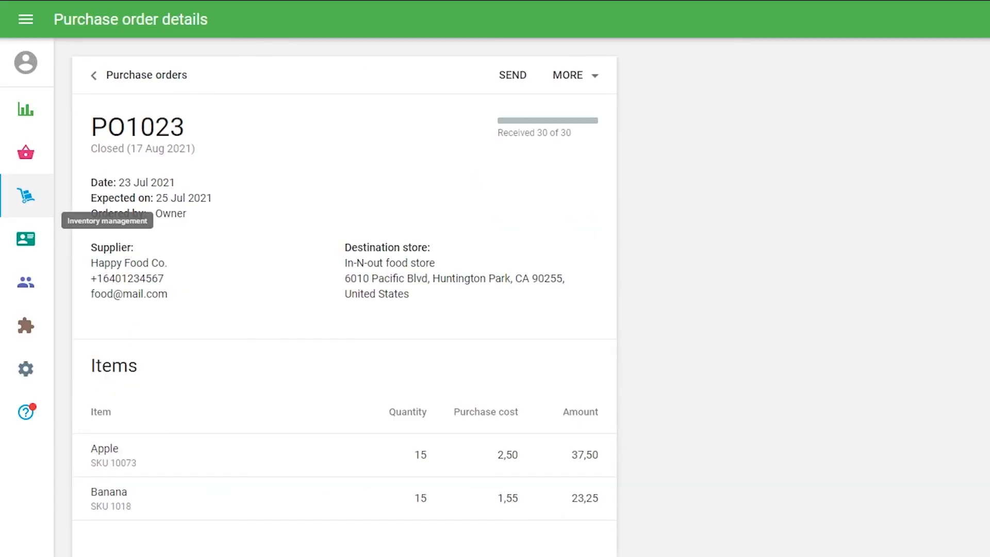
left_click(25, 196)
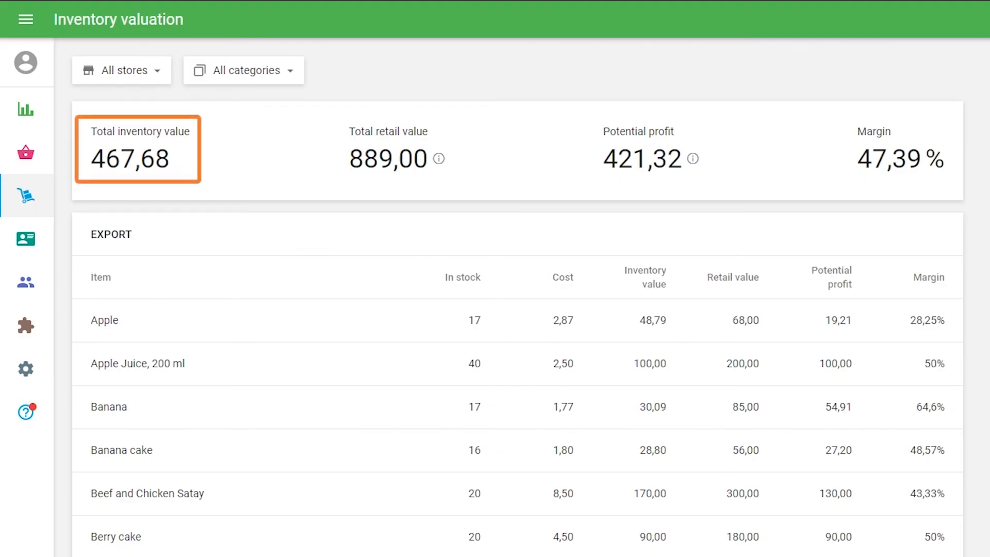
Step: Show the inventory valuation report with total value 467,68 and potential profit 421,32
left_click(639, 150)
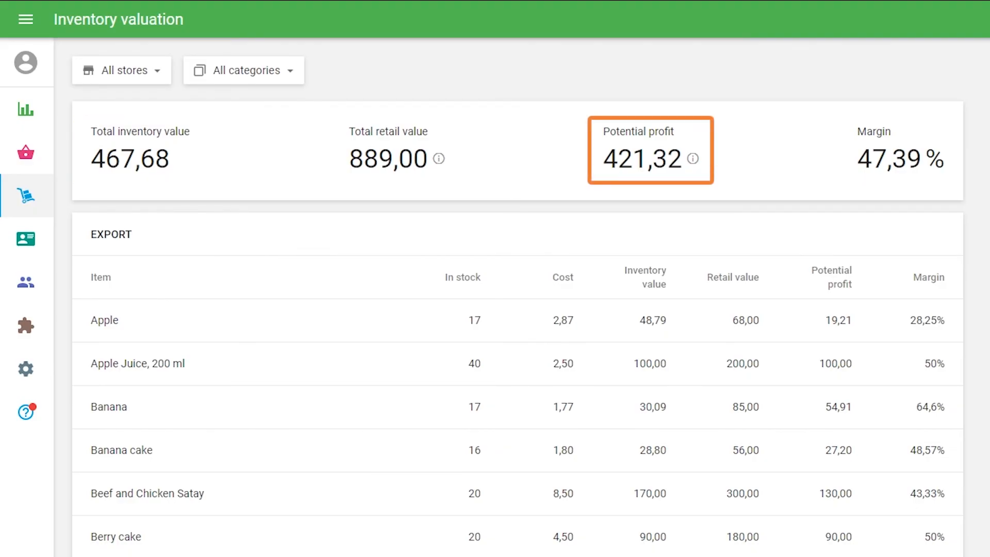